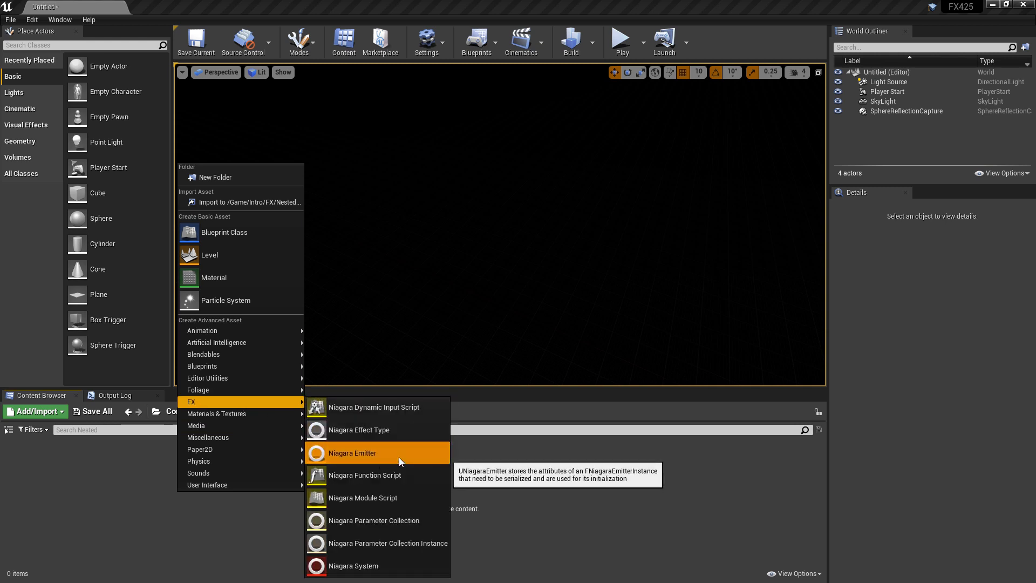
# Create an empty Niagara emitter named NE_Nested and open it in the Niagara editor.
pyautogui.click(352, 453)
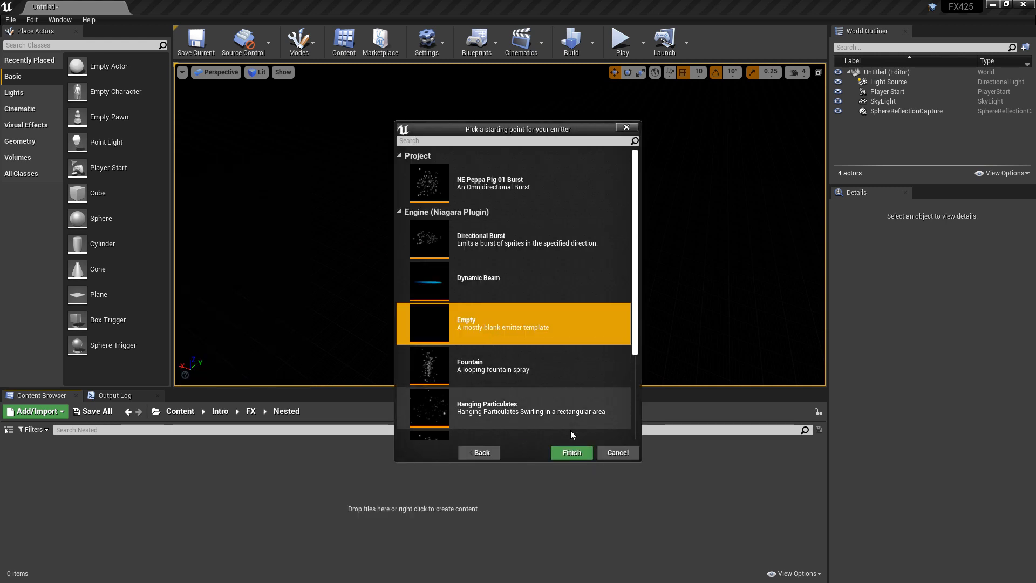
pyautogui.click(569, 452)
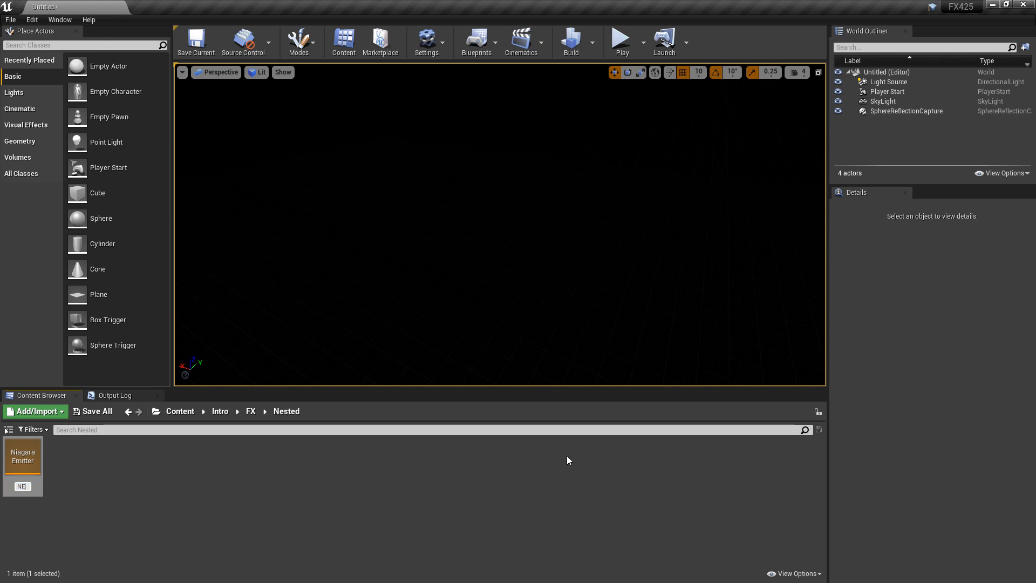
pyautogui.write('NE_Nested')
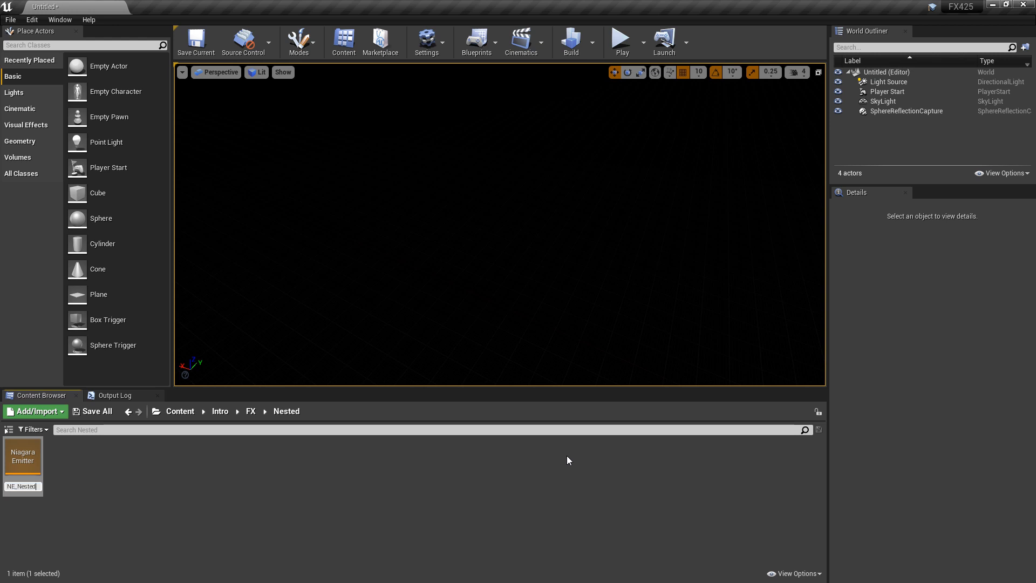
pyautogui.doubleClick(23, 455)
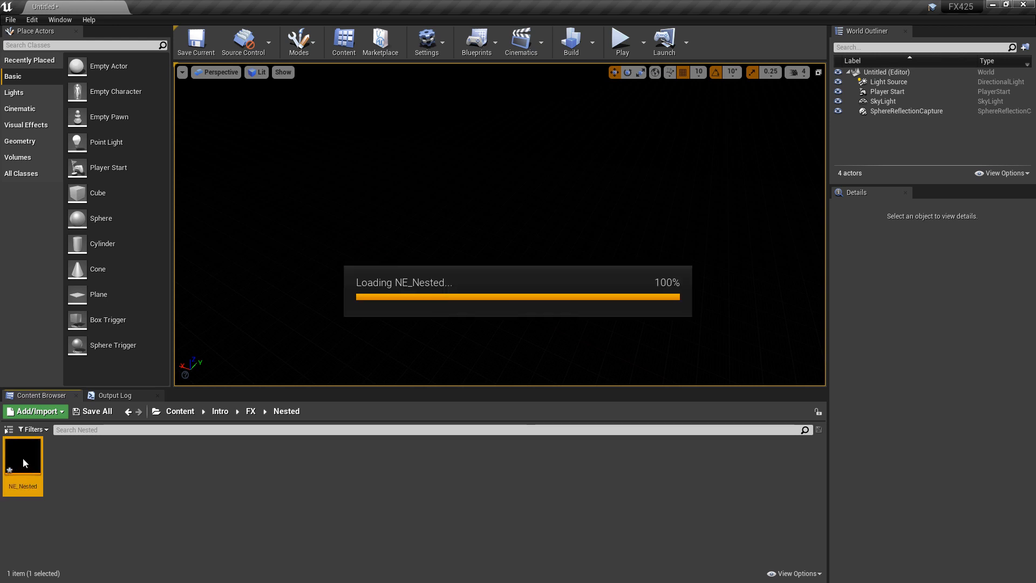
pyautogui.doubleClick(21, 452)
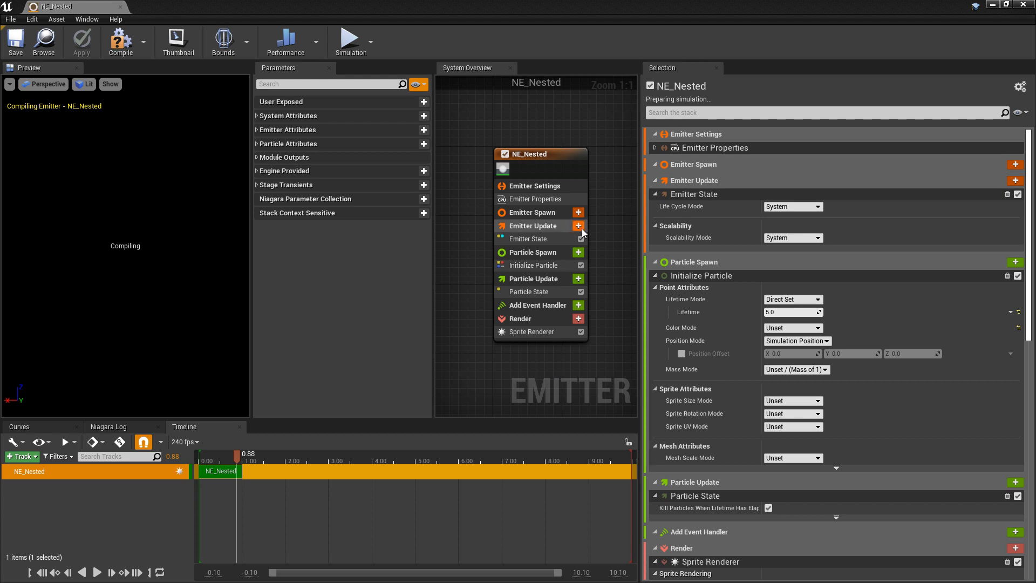
# Add Spawn Rate to Emitter Update and Add Velocity to Particle Spawn.
pyautogui.click(577, 225)
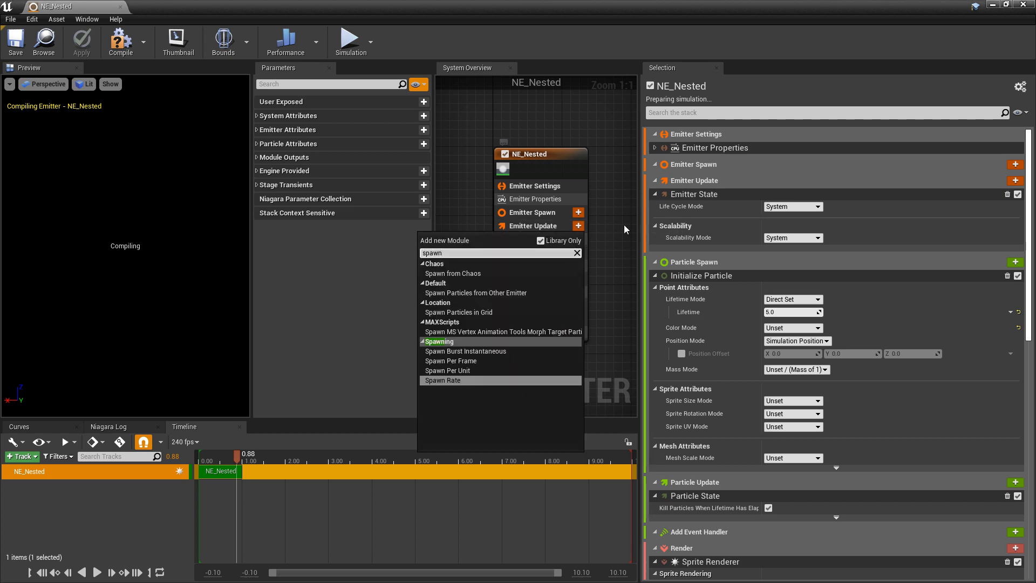
pyautogui.click(442, 379)
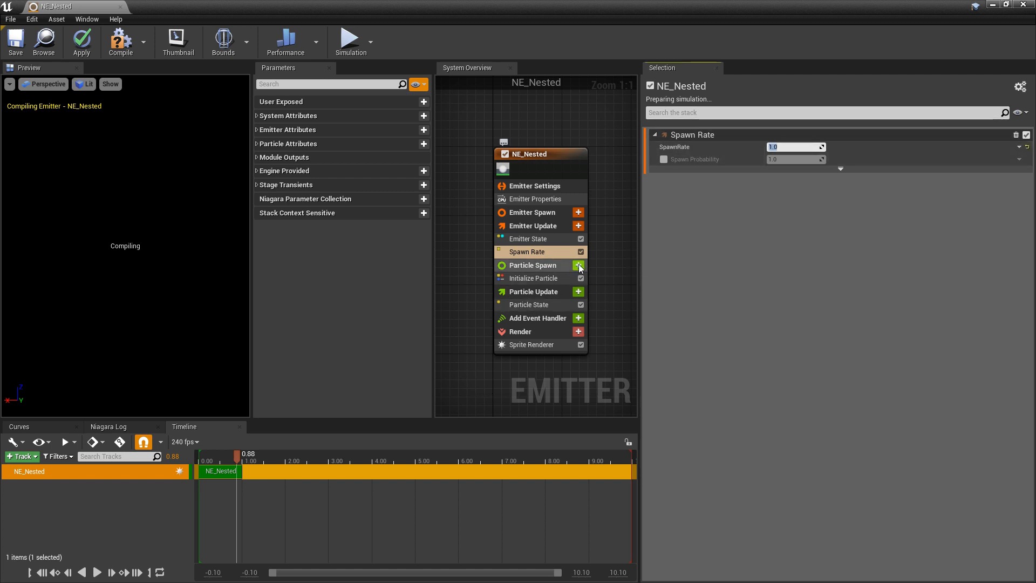
pyautogui.click(577, 265)
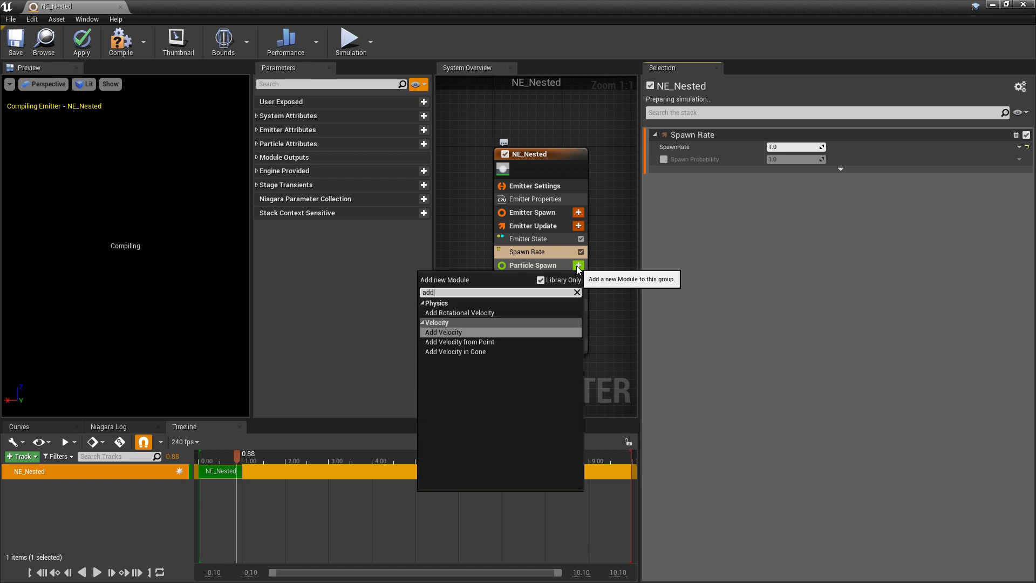
pyautogui.click(442, 331)
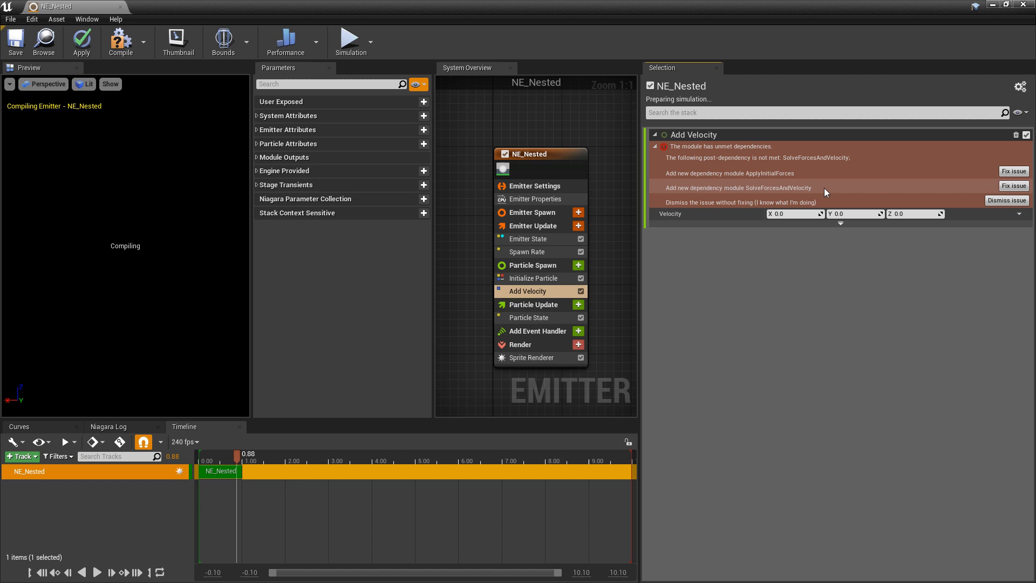
pyautogui.moveTo(986, 195)
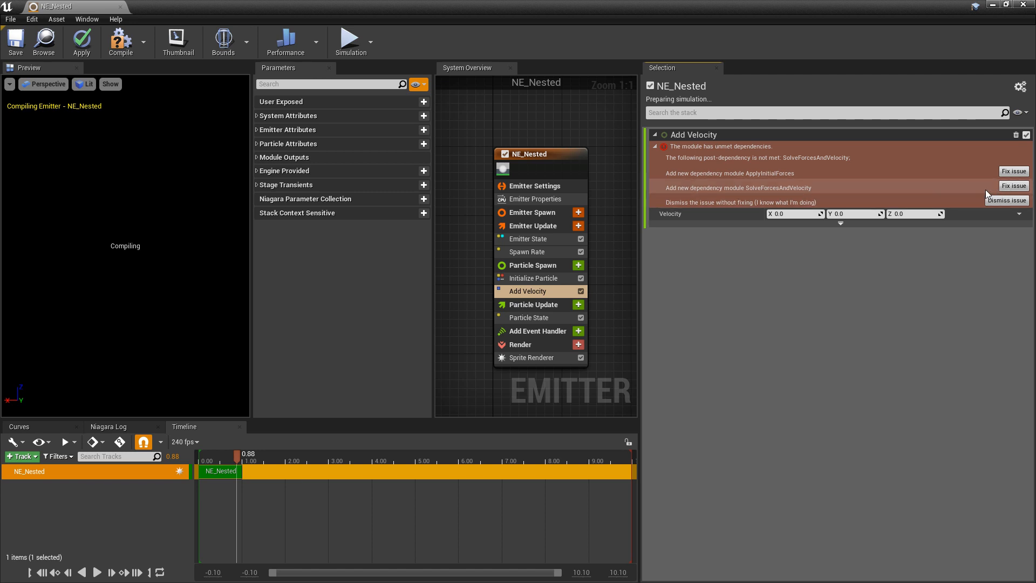
pyautogui.moveTo(792, 191)
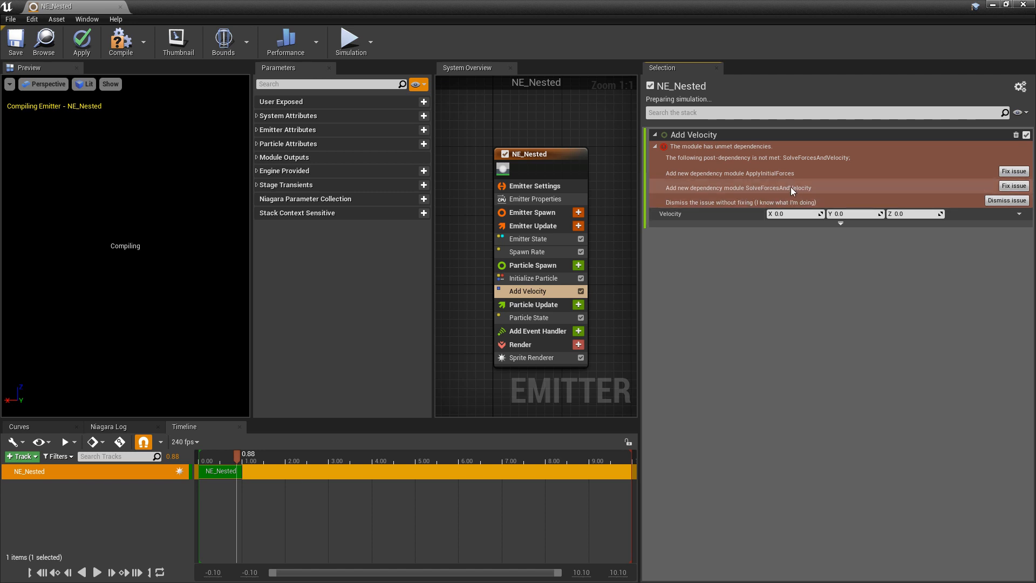
# Fix the Solve Forces and Velocity dependency, set Velocity Z to 100 and apply to the preview.
pyautogui.click(1013, 186)
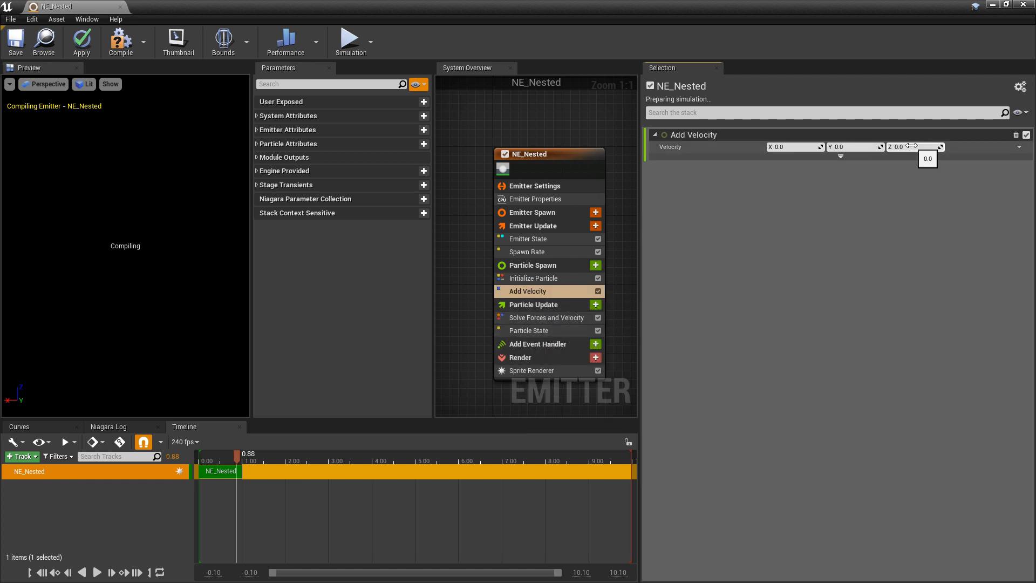
pyautogui.write('100.0')
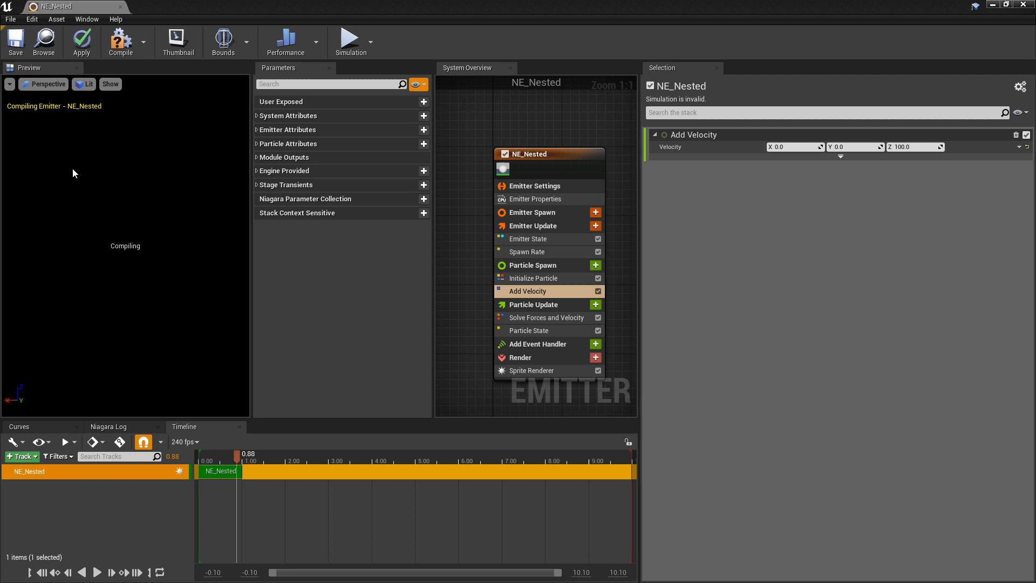
pyautogui.click(14, 41)
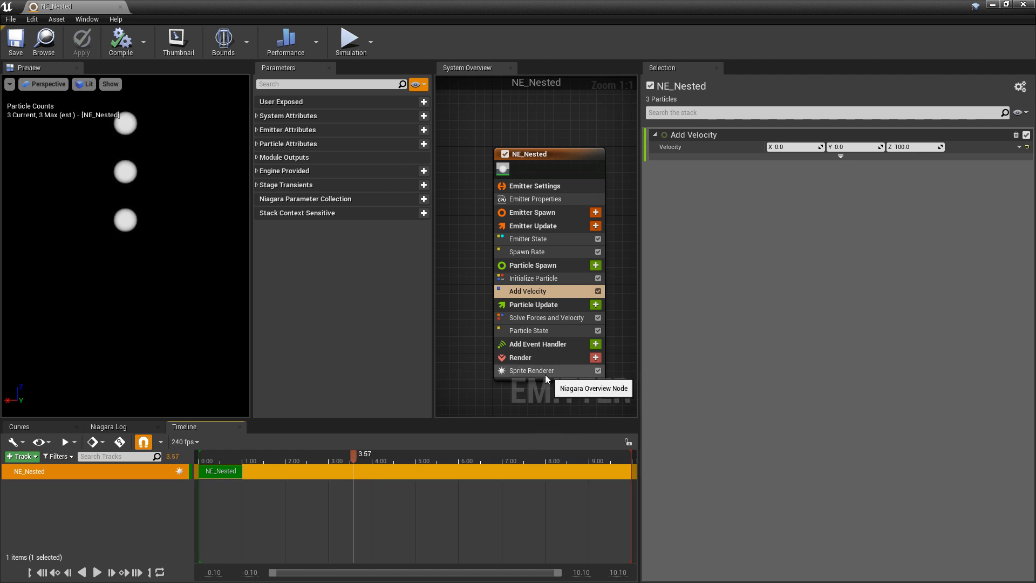
# Remove the Sprite Renderer and add a Mesh Renderer drawing particles as the S_Arrow mesh.
pyautogui.click(531, 370)
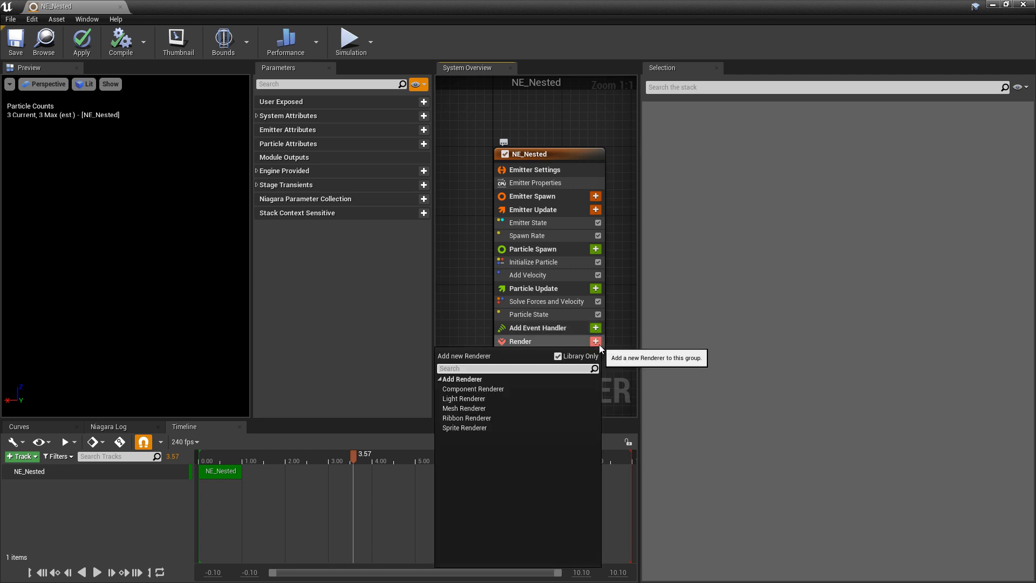
pyautogui.click(464, 408)
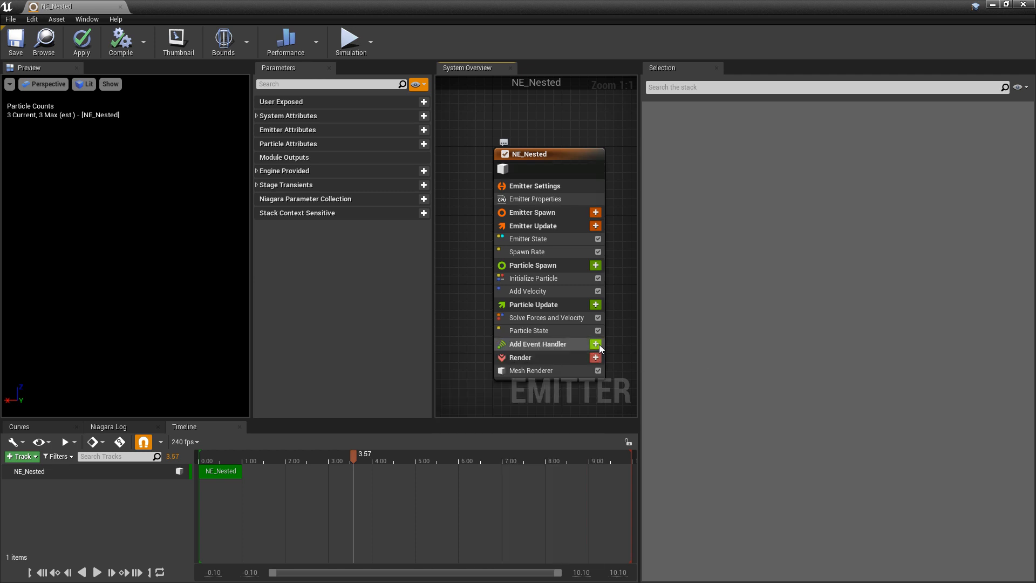
pyautogui.click(531, 370)
pyautogui.write('arrow')
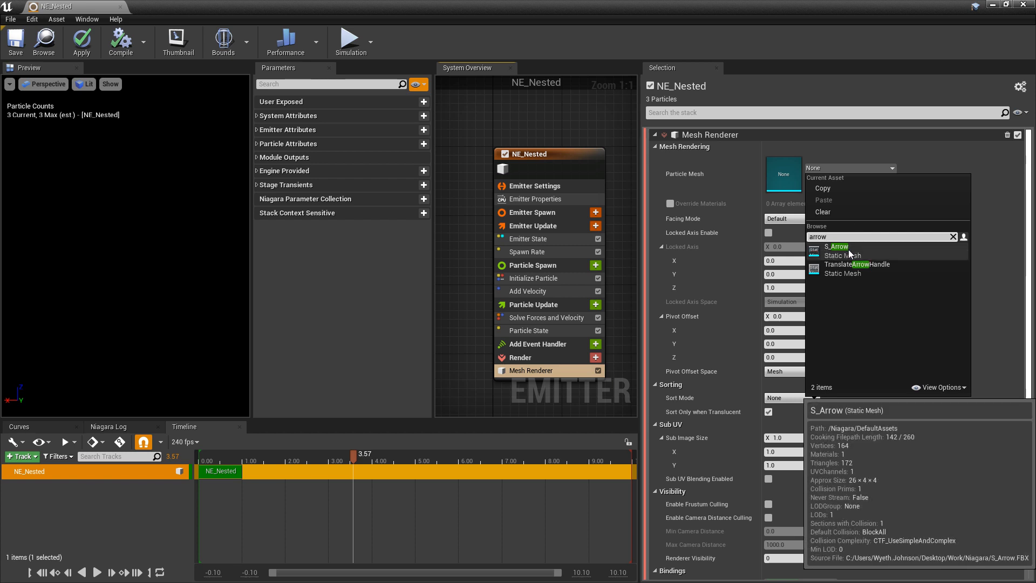
pyautogui.click(838, 246)
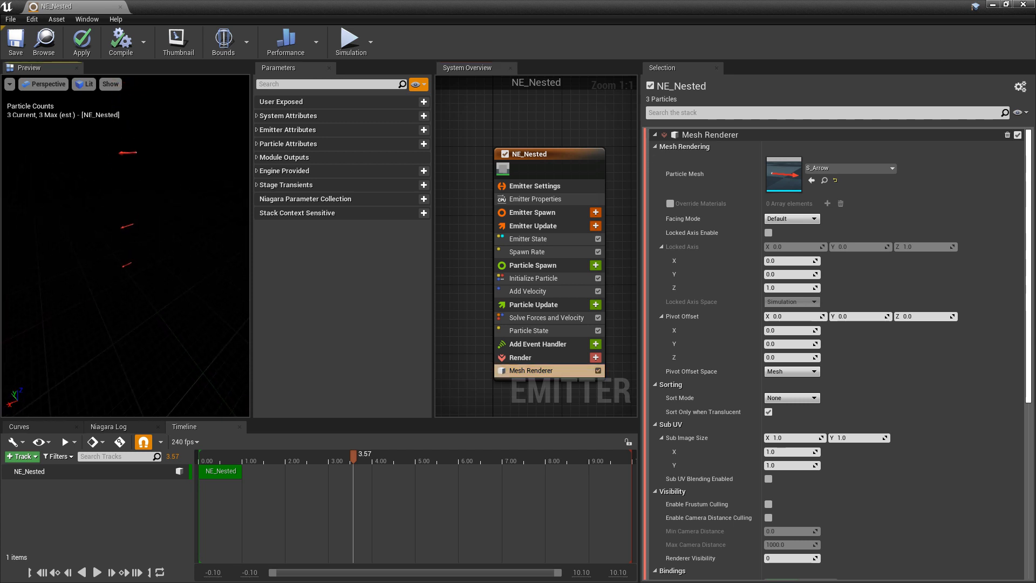
pyautogui.click(596, 357)
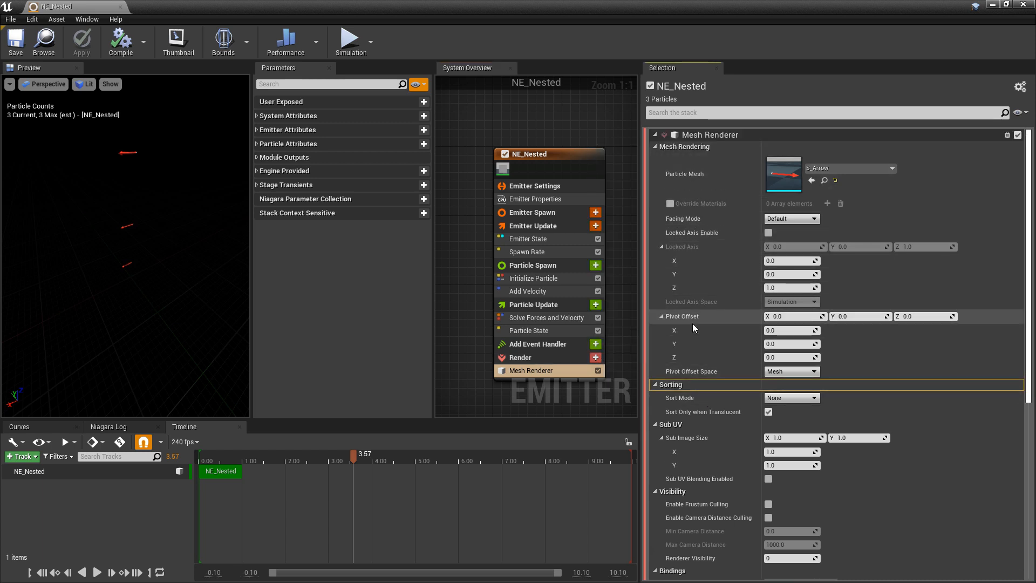
pyautogui.scroll(-3)
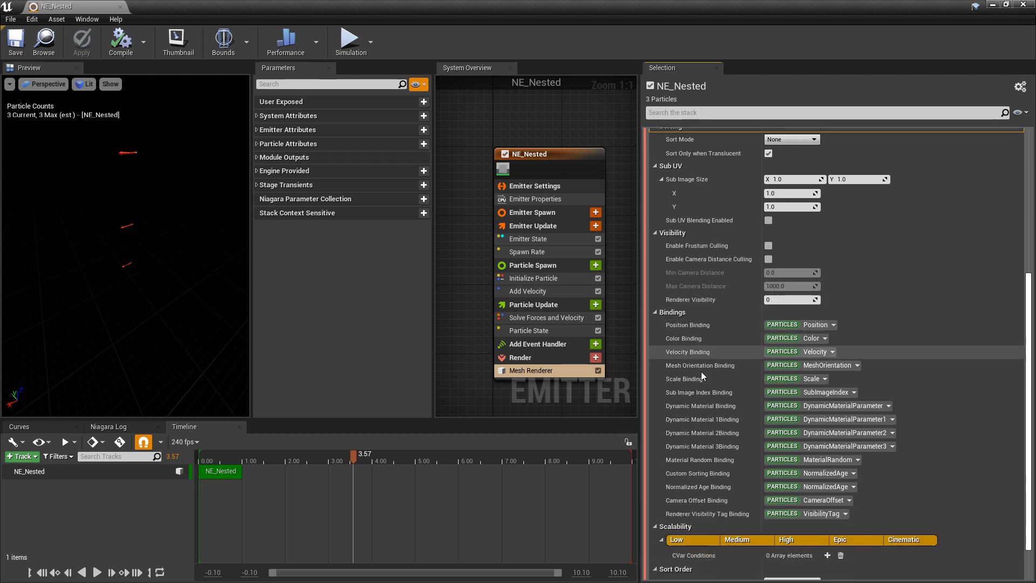
pyautogui.scroll(-3)
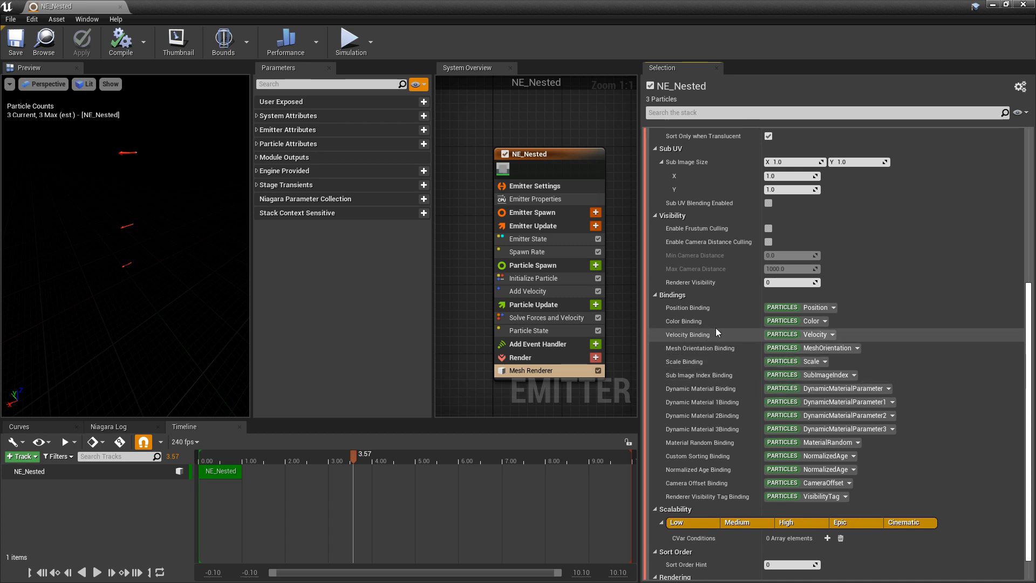
pyautogui.moveTo(823, 322)
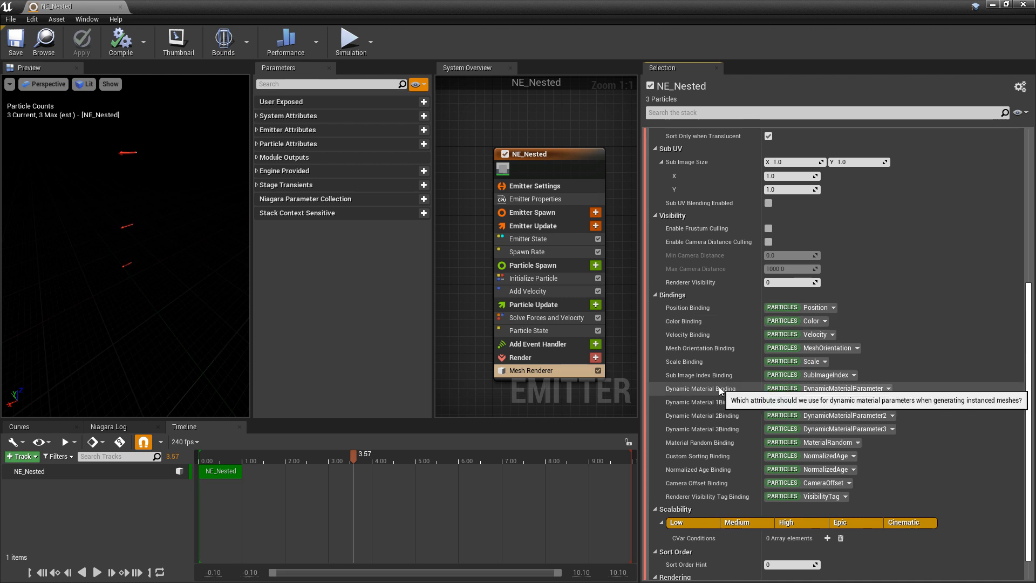
pyautogui.moveTo(841, 314)
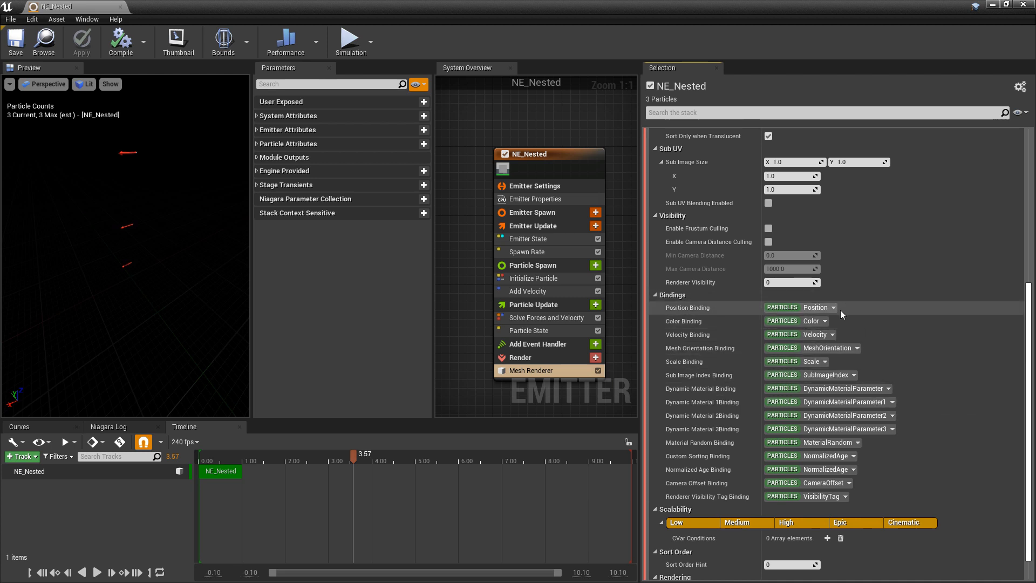
pyautogui.click(834, 308)
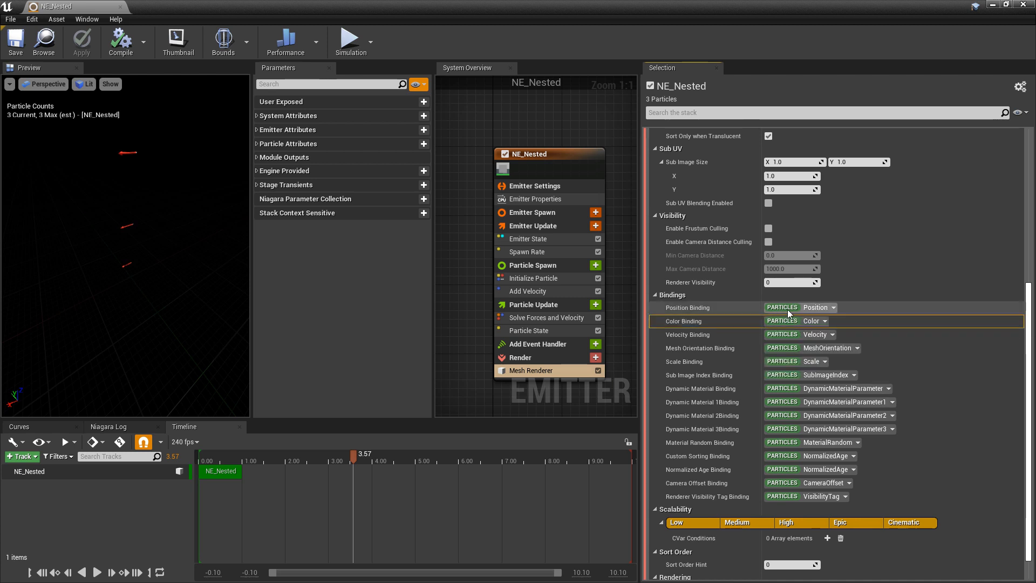
pyautogui.moveTo(693, 352)
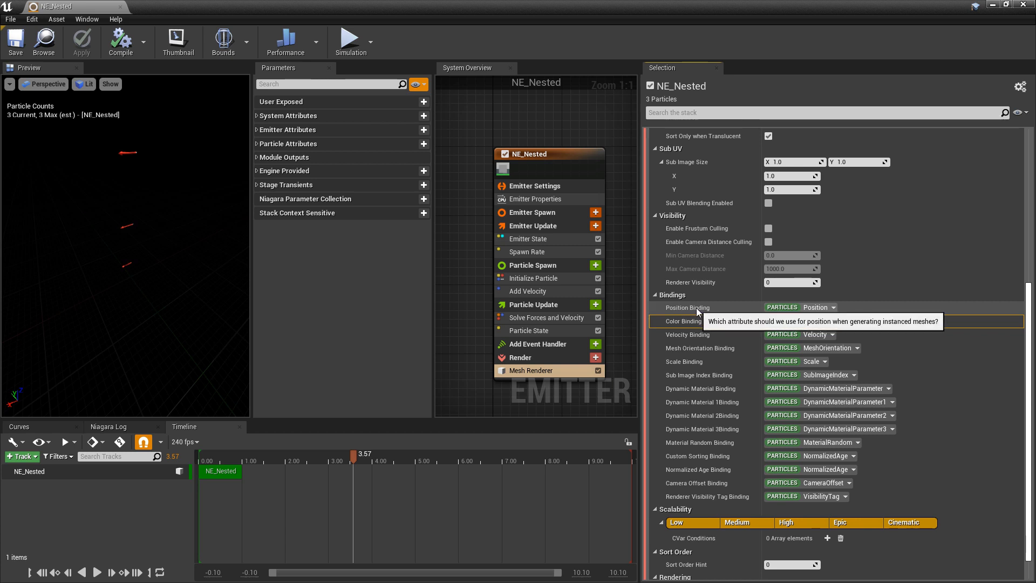
# Add a Set Parameters module to Particle Spawn that writes the Particles Position attribute.
pyautogui.click(595, 266)
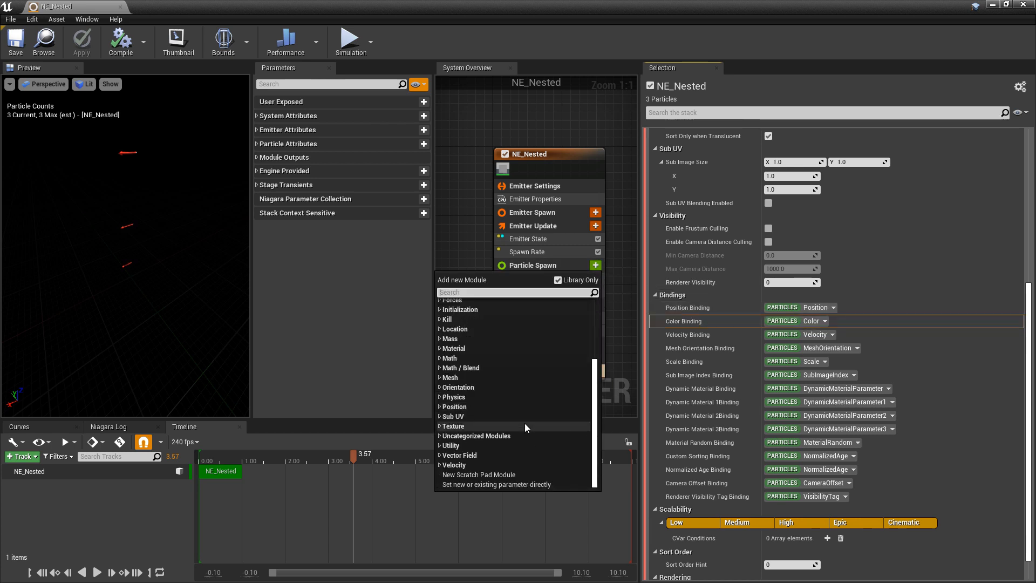
pyautogui.moveTo(466, 489)
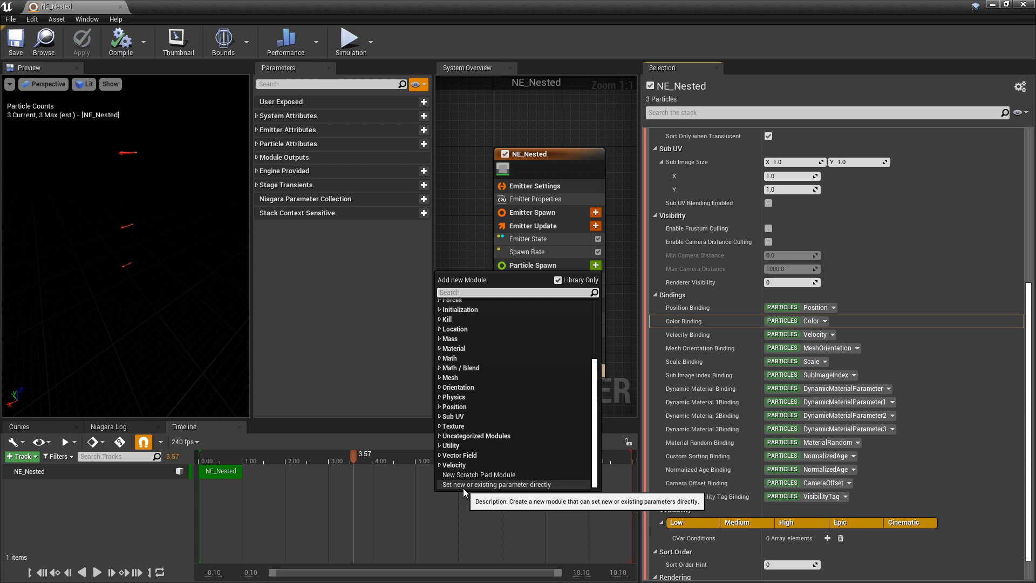
pyautogui.click(496, 483)
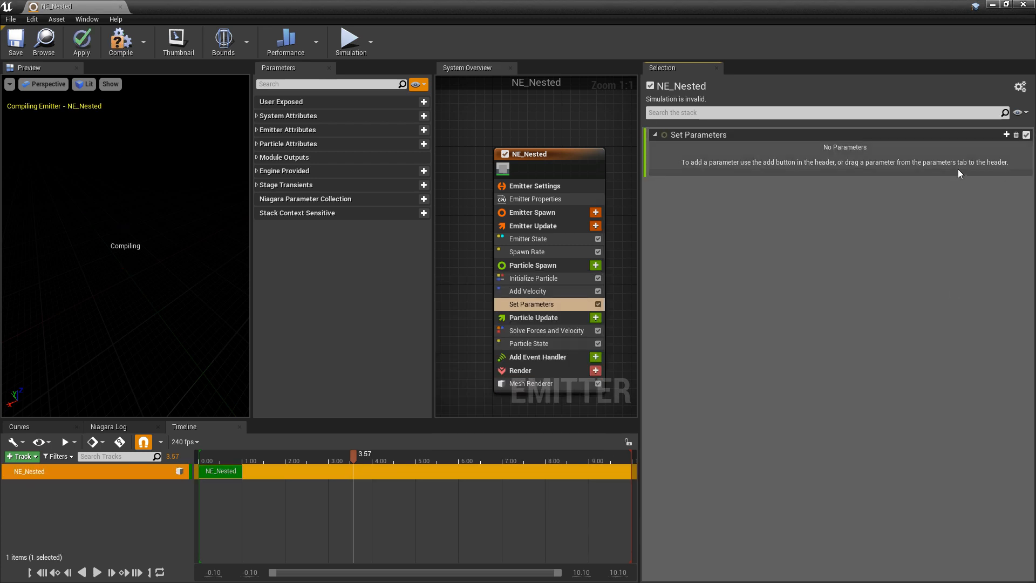
pyautogui.click(1006, 134)
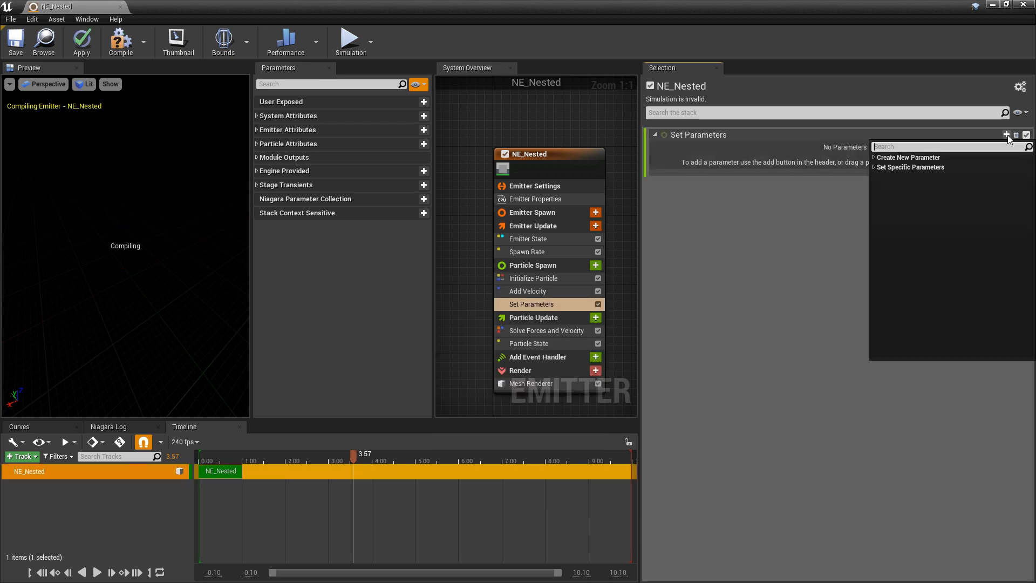
pyautogui.write('position')
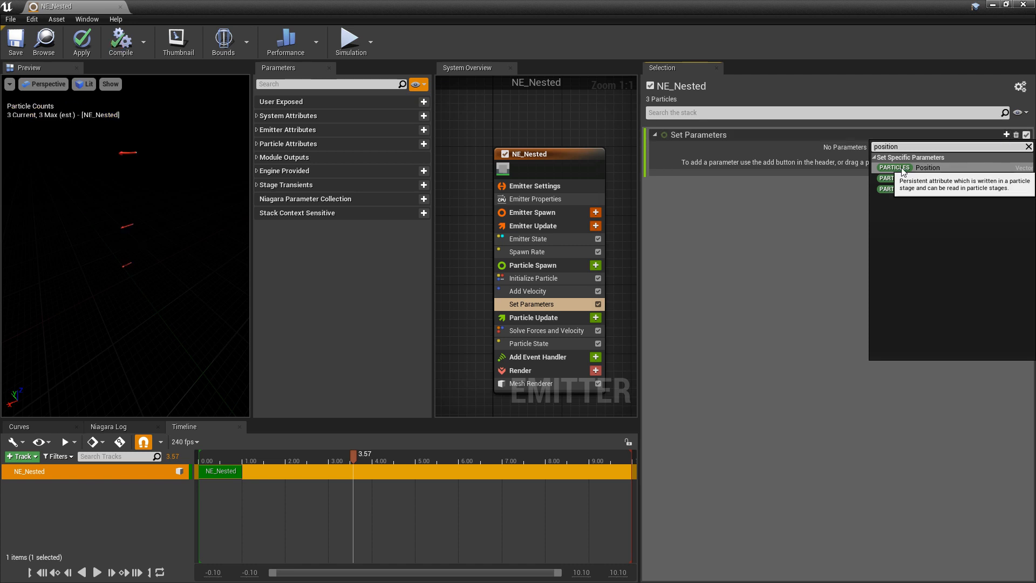
pyautogui.click(925, 168)
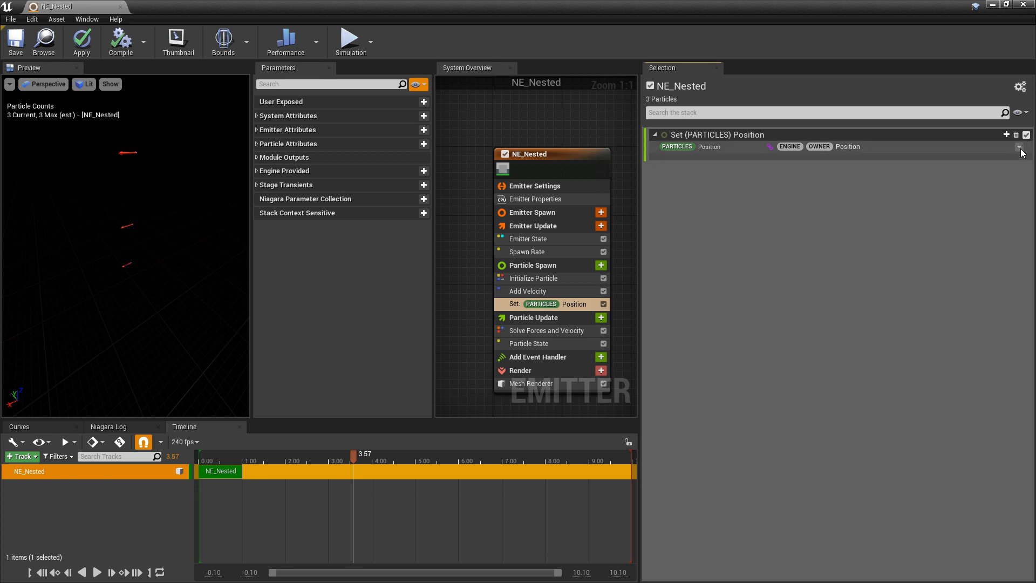
# Make Position an Add Vector expression and set A's Y to 546.327148.
pyautogui.click(1019, 148)
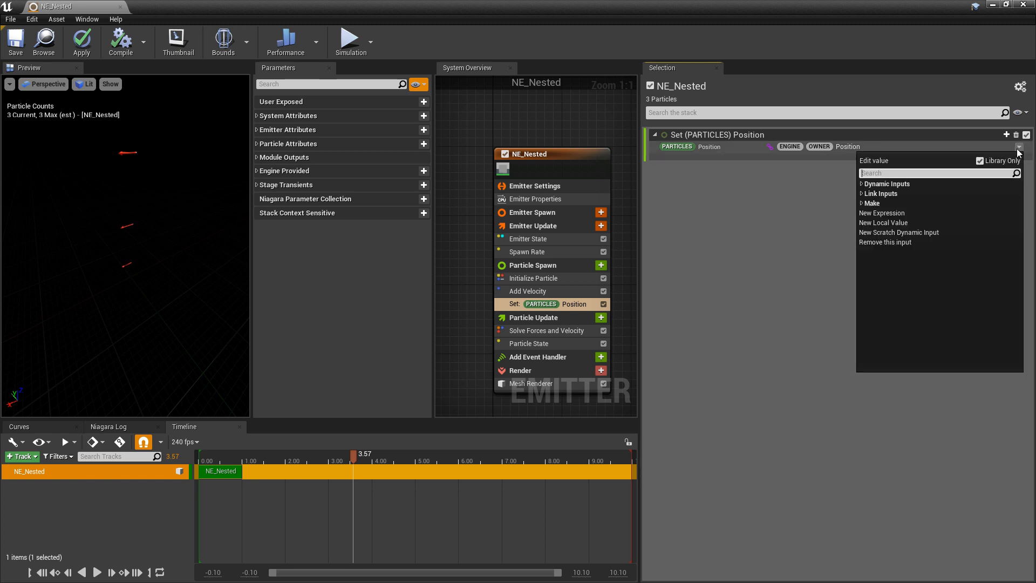
pyautogui.click(871, 203)
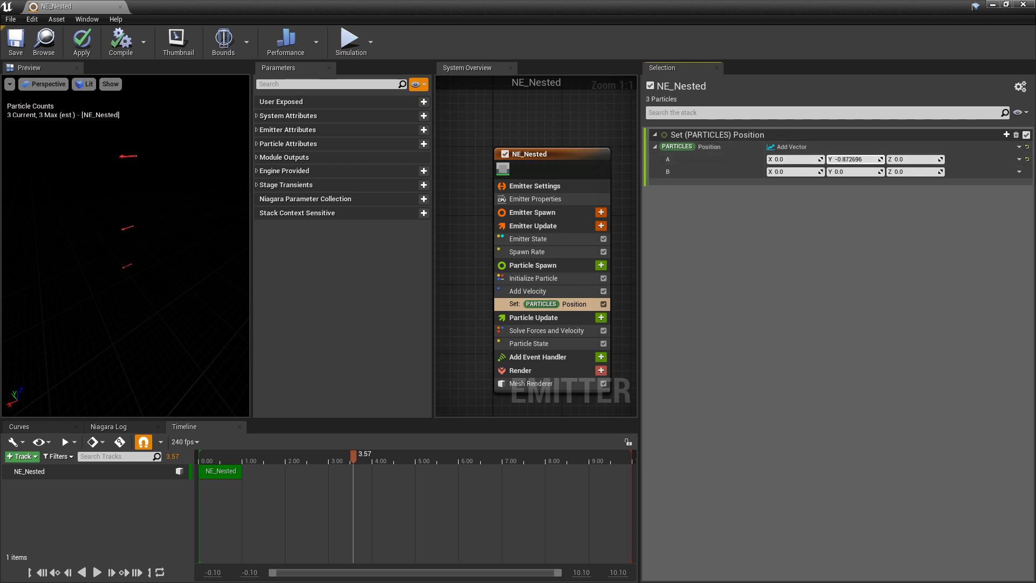
pyautogui.write('546.327148')
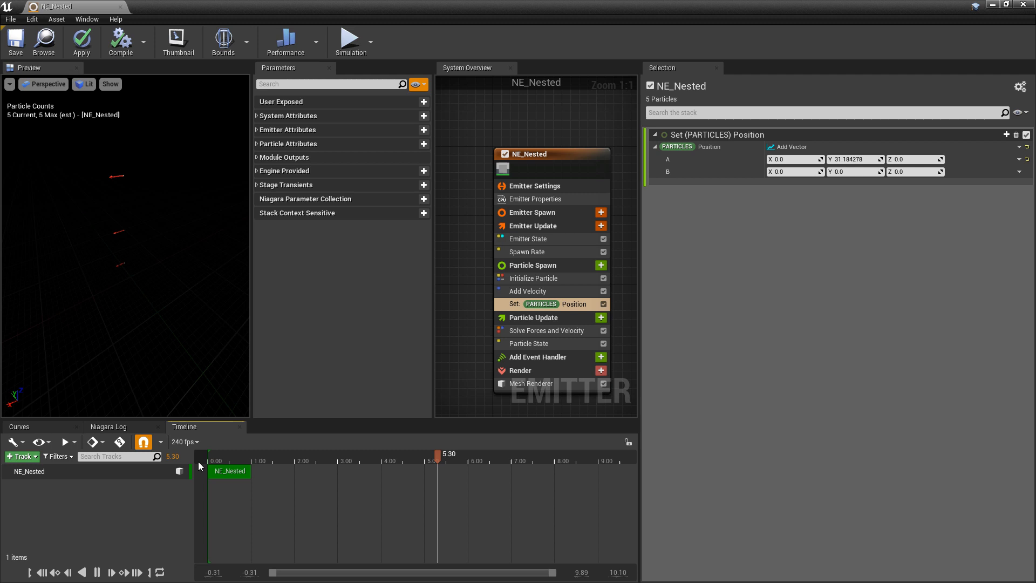
# Review the Mesh Renderer bindings and add MeshOrientation to the Set Parameters module.
pyautogui.click(530, 383)
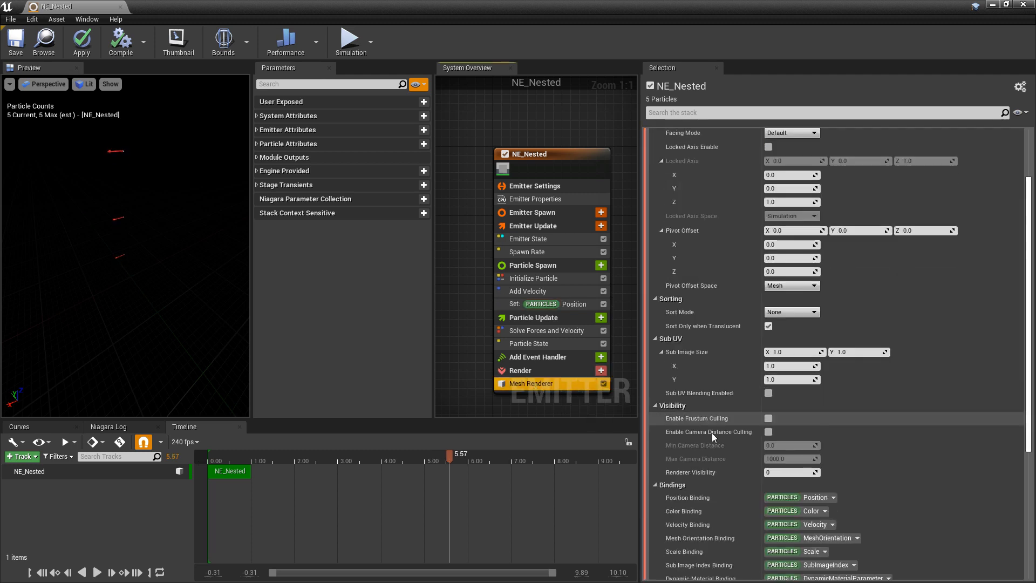
pyautogui.scroll(-3)
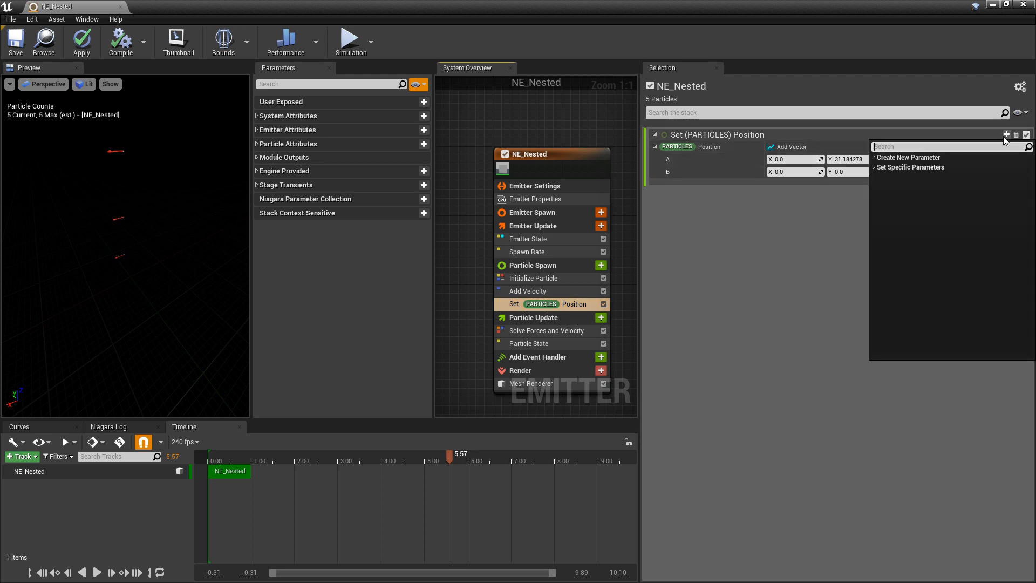
pyautogui.write('mesh')
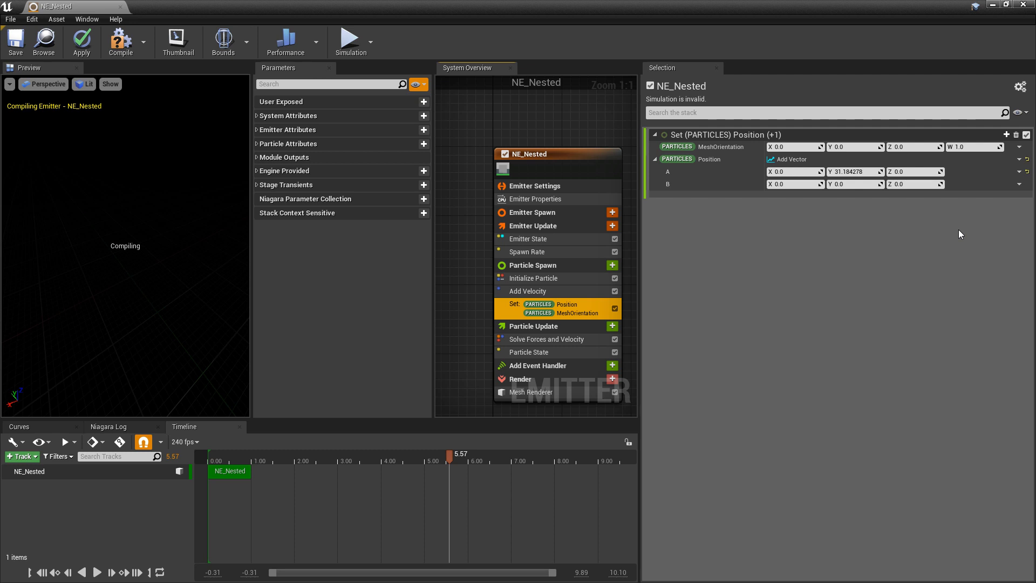
pyautogui.moveTo(943, 253)
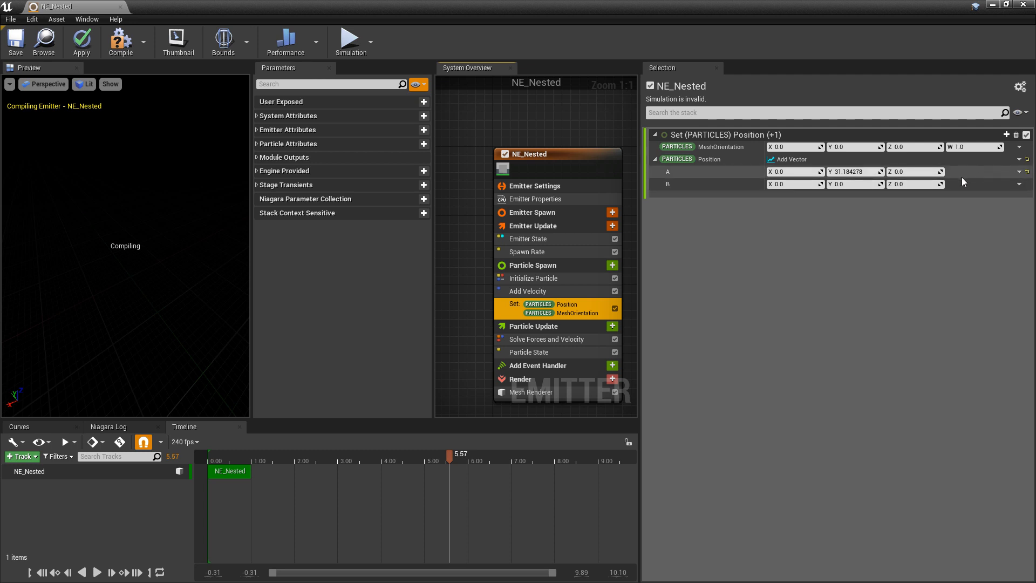
# Drive MeshOrientation with Orient Mesh to Vector using a Look At Direction component of -1.0.
pyautogui.click(1019, 146)
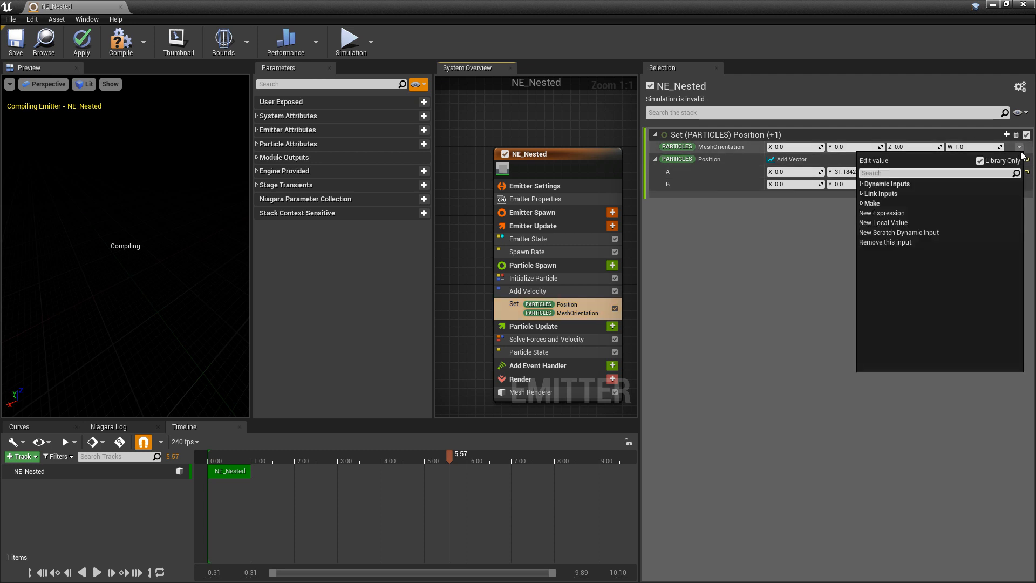
pyautogui.click(888, 183)
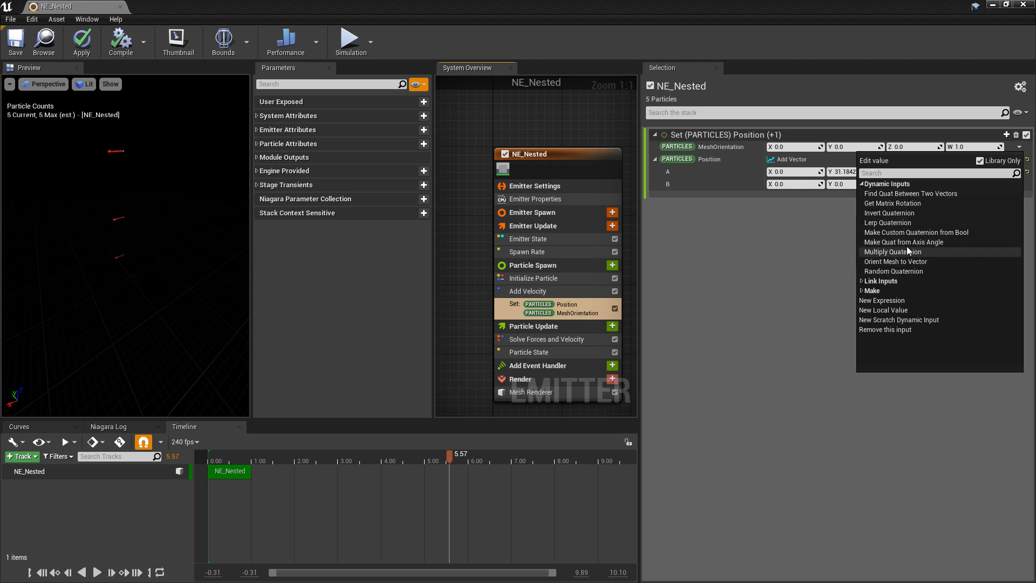
pyautogui.moveTo(896, 261)
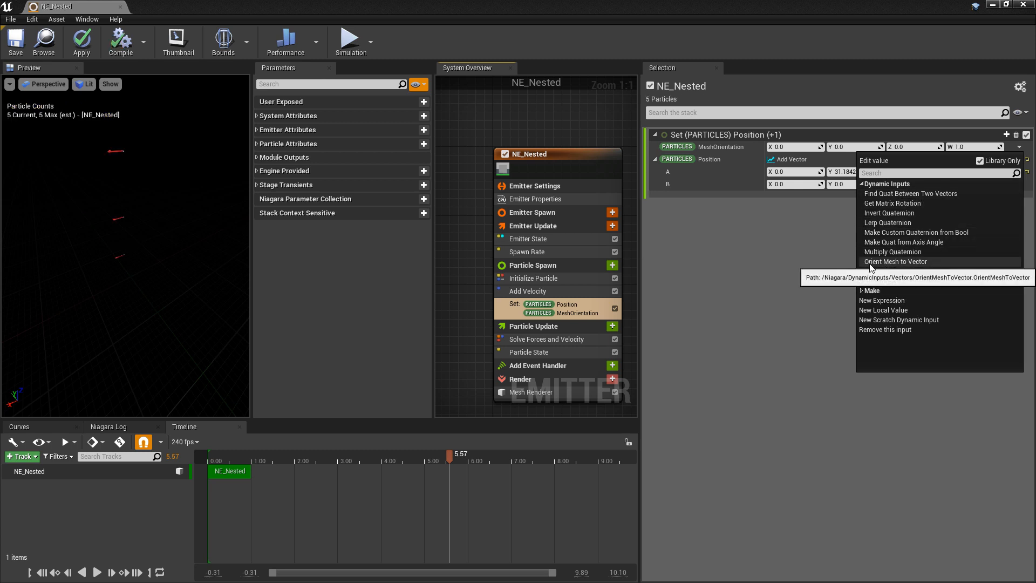
pyautogui.moveTo(893, 265)
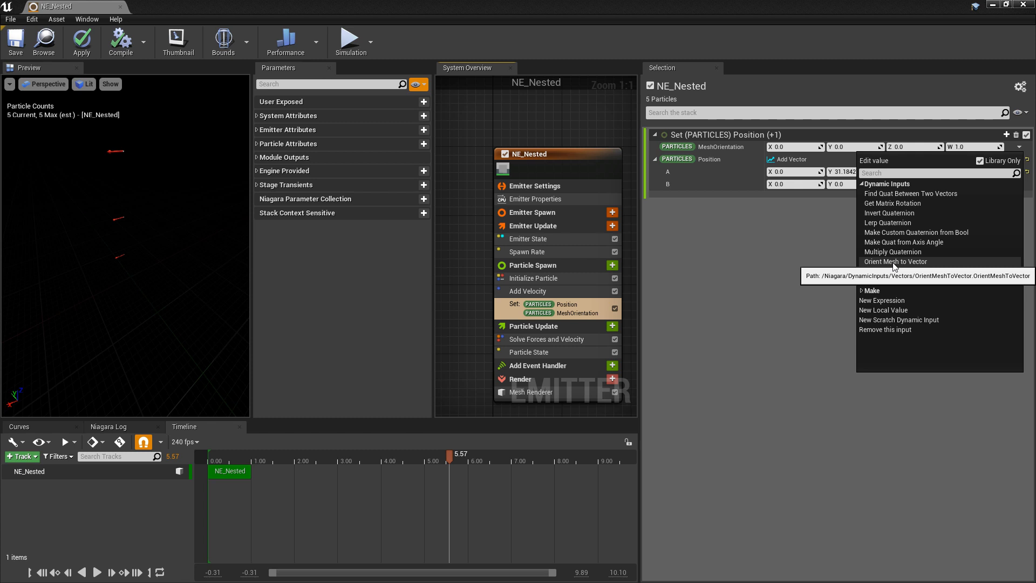
pyautogui.click(896, 261)
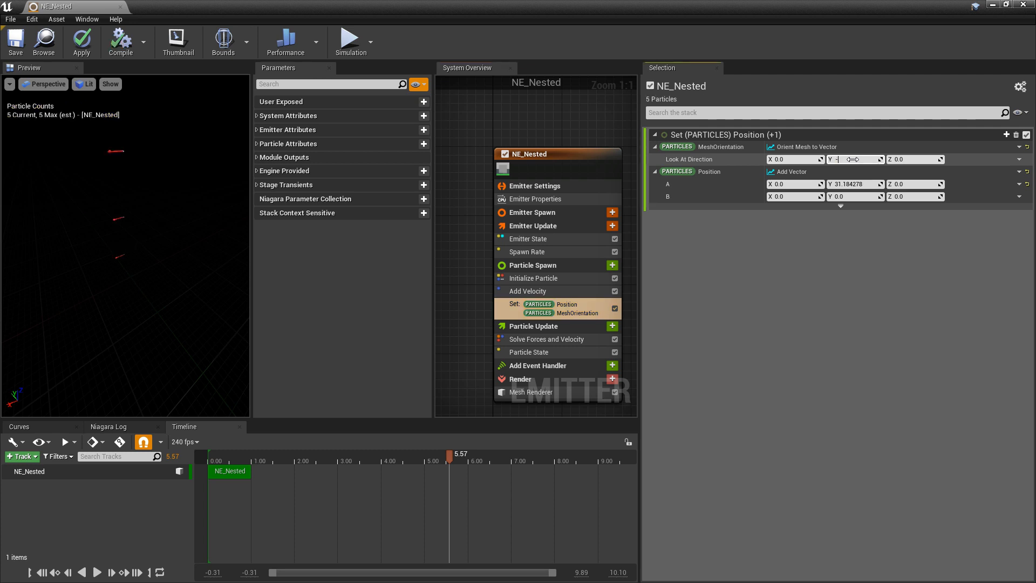
pyautogui.write('-1.0')
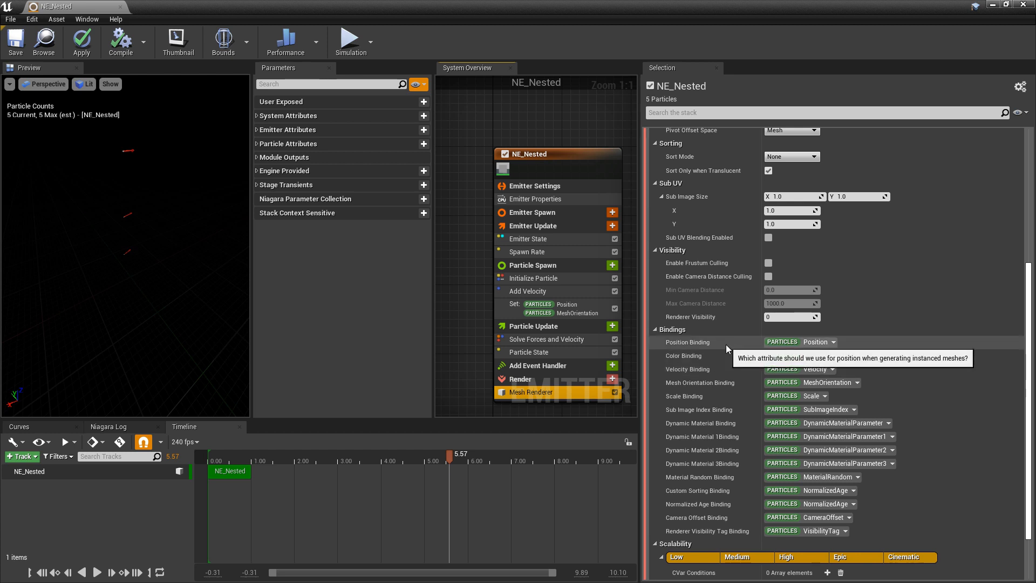
pyautogui.moveTo(816, 349)
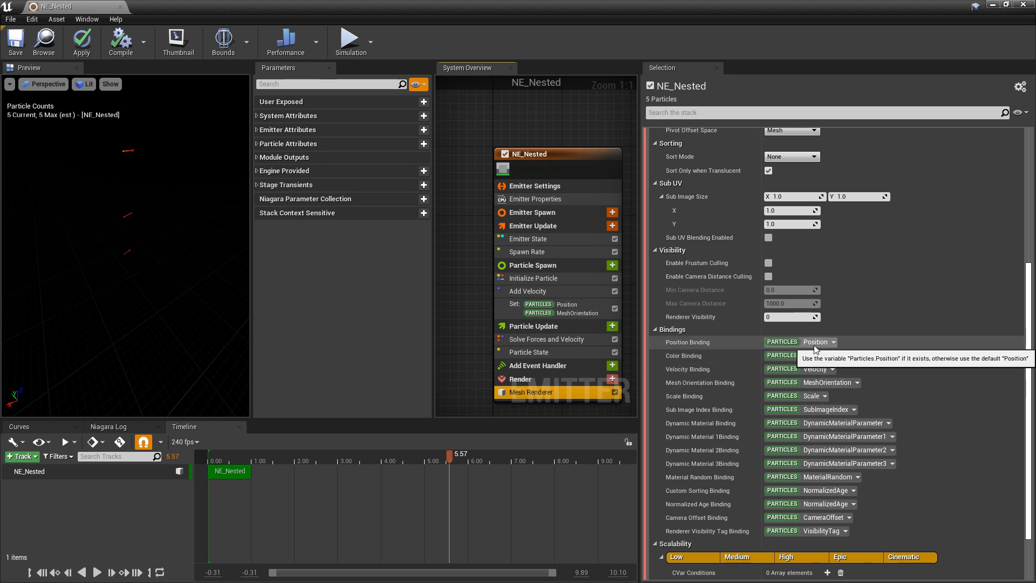
# Inspect the Mesh Renderer's Position Binding before adding a new particle attribute.
pyautogui.click(833, 342)
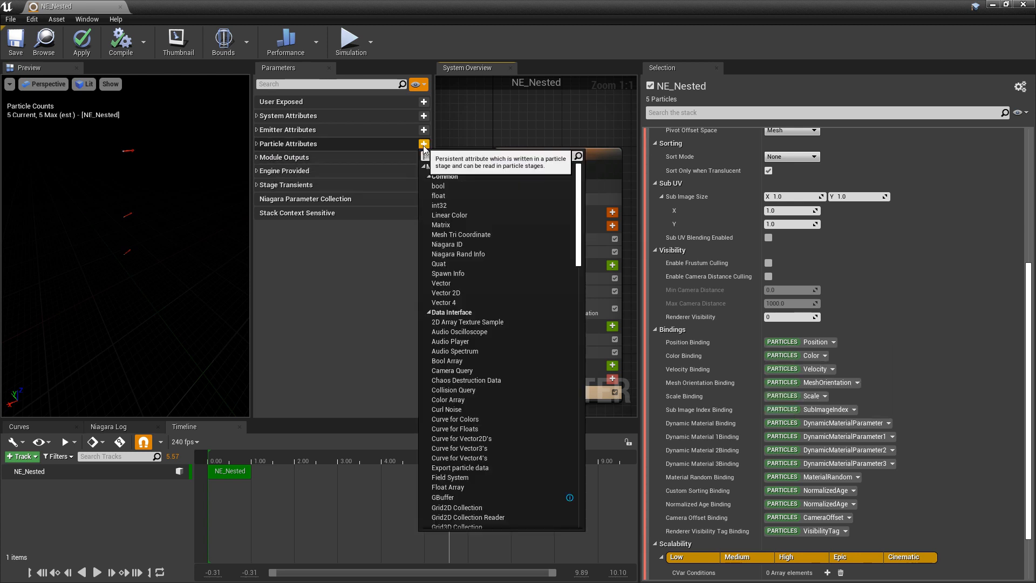
pyautogui.moveTo(440, 283)
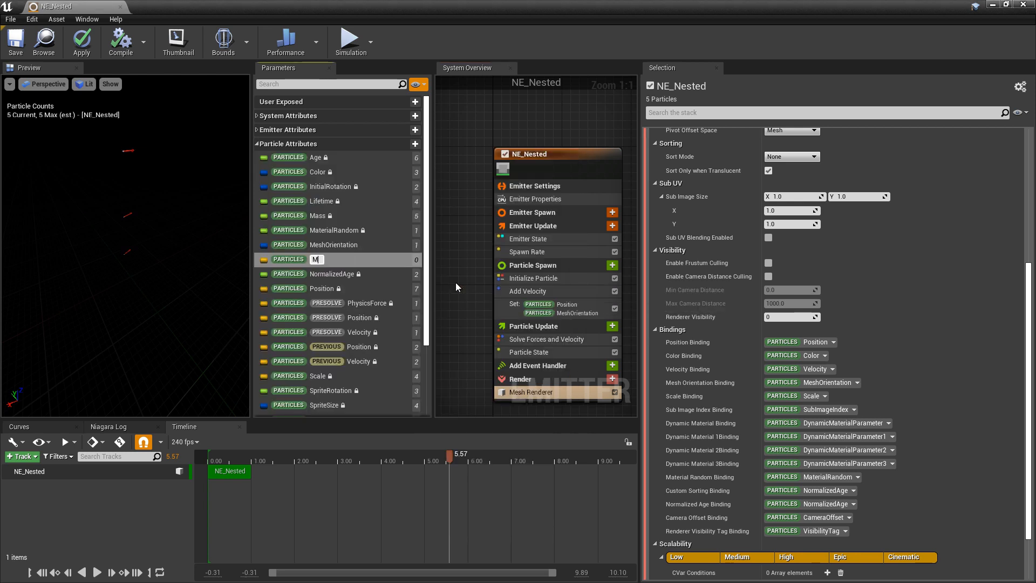
# Name the new vector particle attribute MyOffset and create a Set MyOffset module from it.
pyautogui.write('MyOffset')
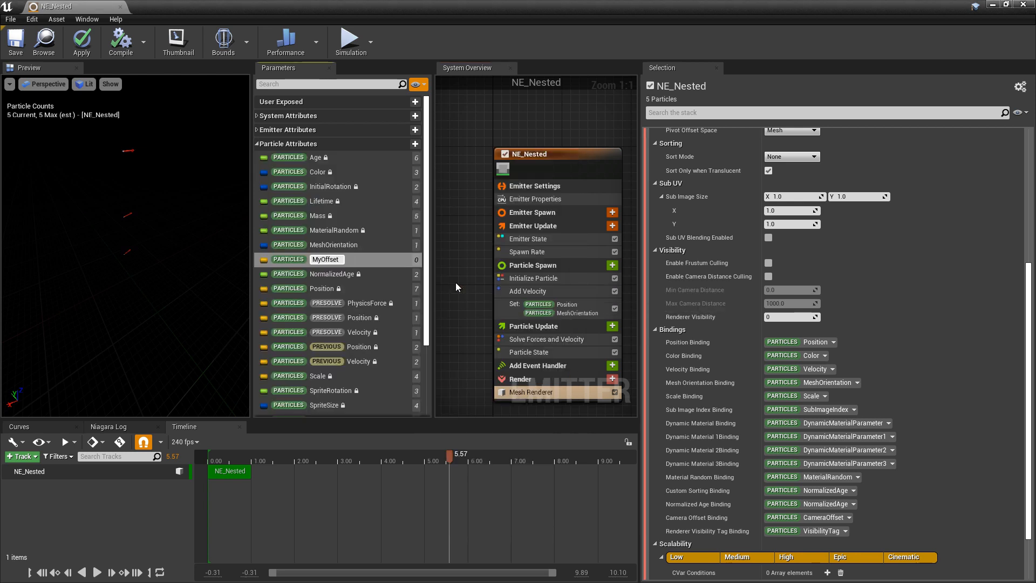
pyautogui.moveTo(664, 359)
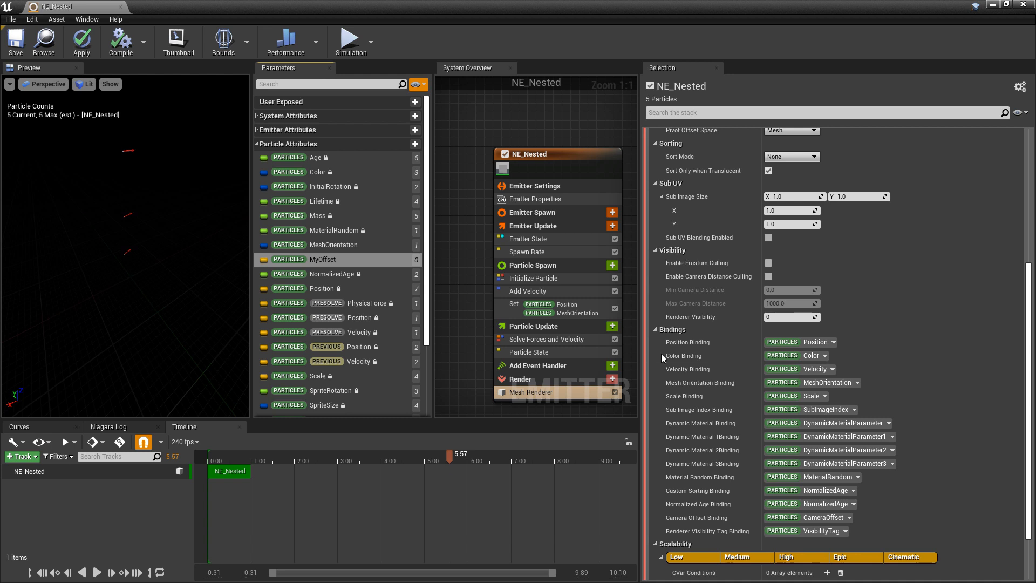
pyautogui.click(834, 342)
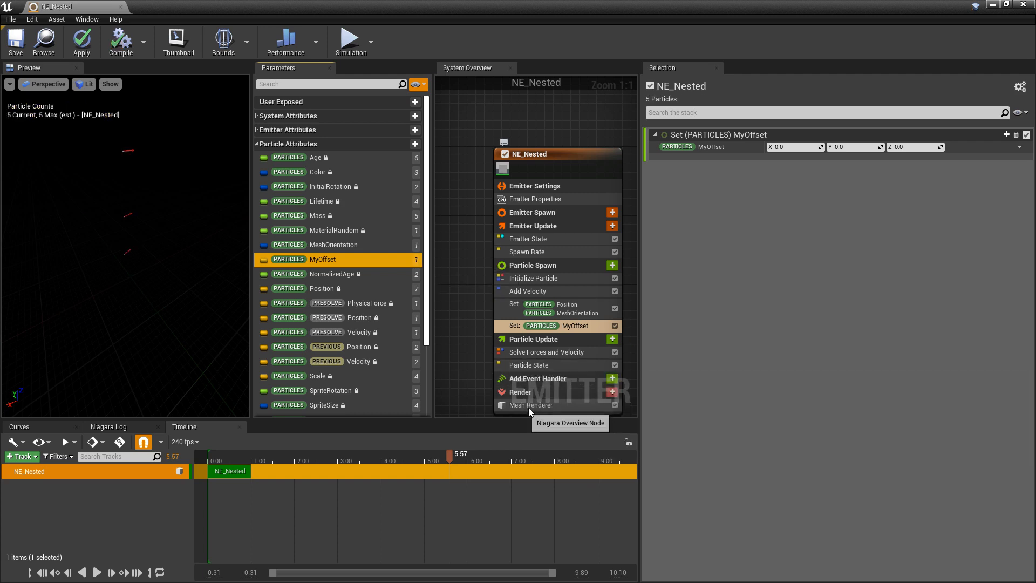
# Bind the Mesh Renderer's position to Particles MyOffset and show the Set MyOffset values.
pyautogui.click(530, 405)
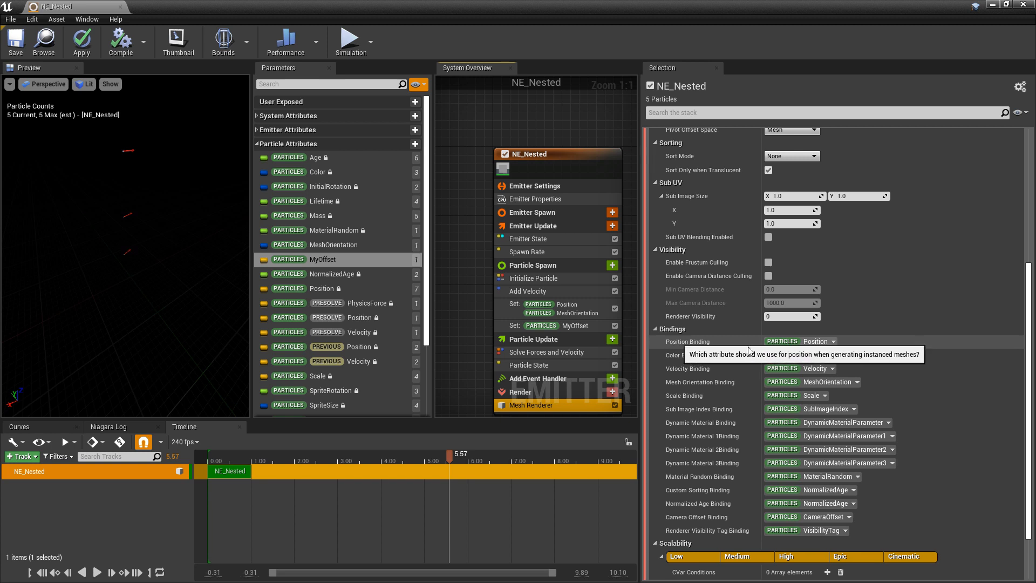
pyautogui.click(822, 341)
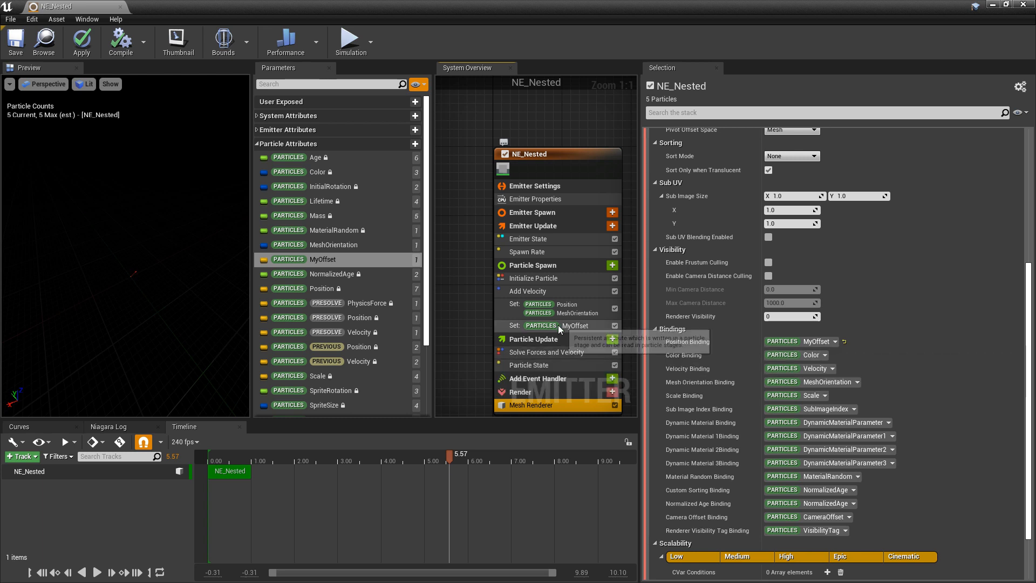
pyautogui.click(557, 325)
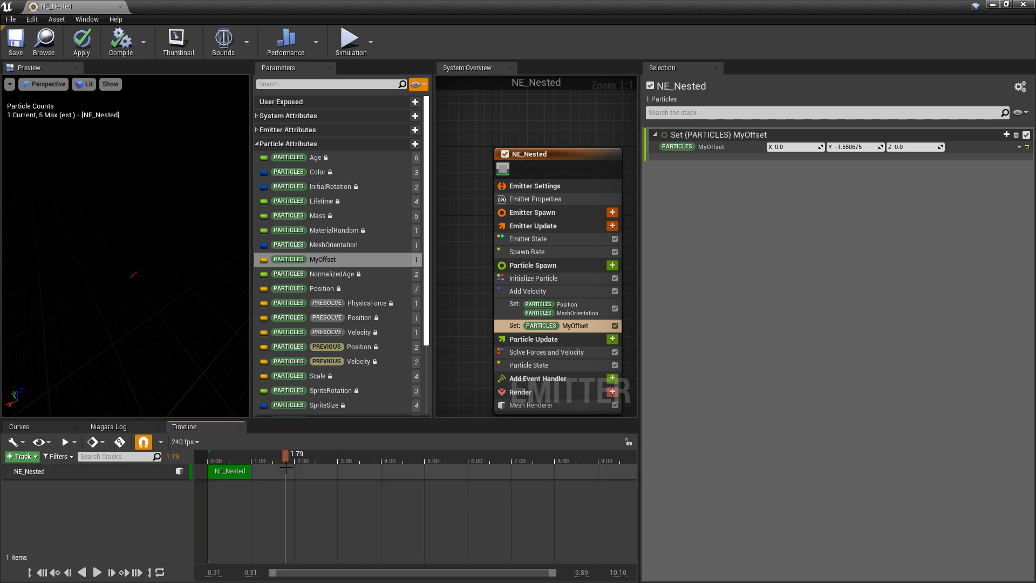
pyautogui.moveTo(577, 338)
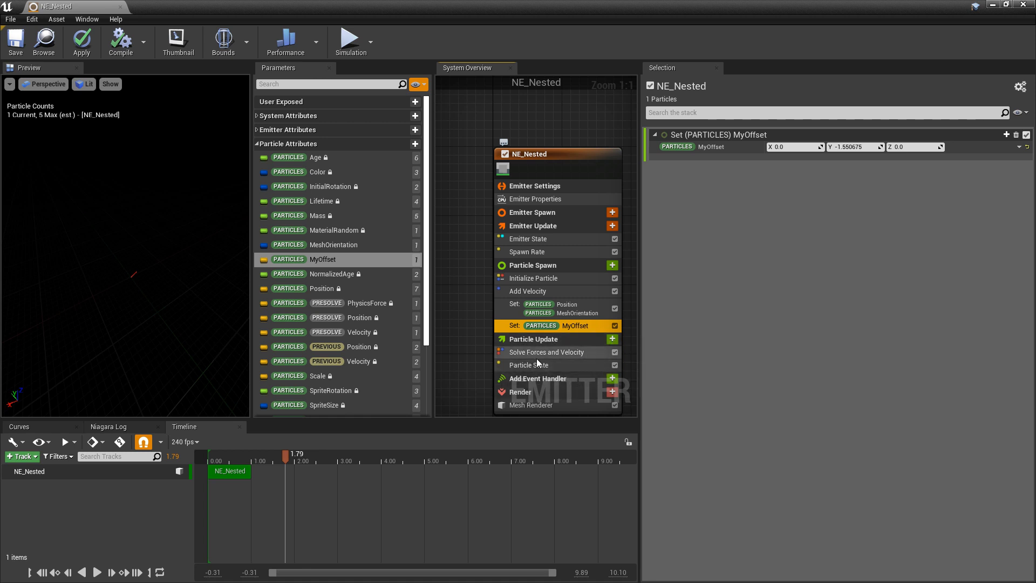
# Show parameter reads and writes for Solve Forces and Velocity, then return to Set MyOffset.
pyautogui.click(546, 352)
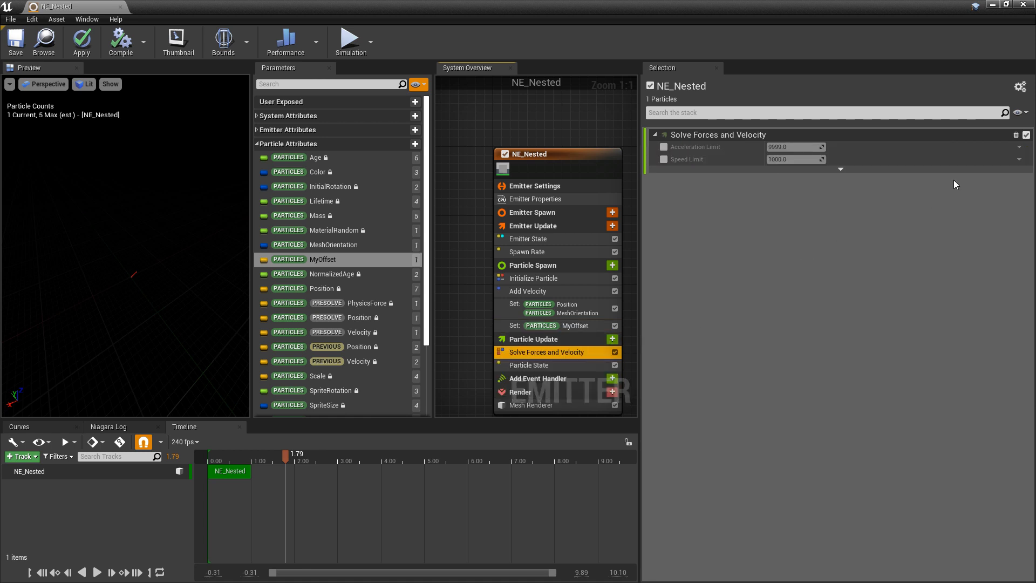
pyautogui.click(1020, 112)
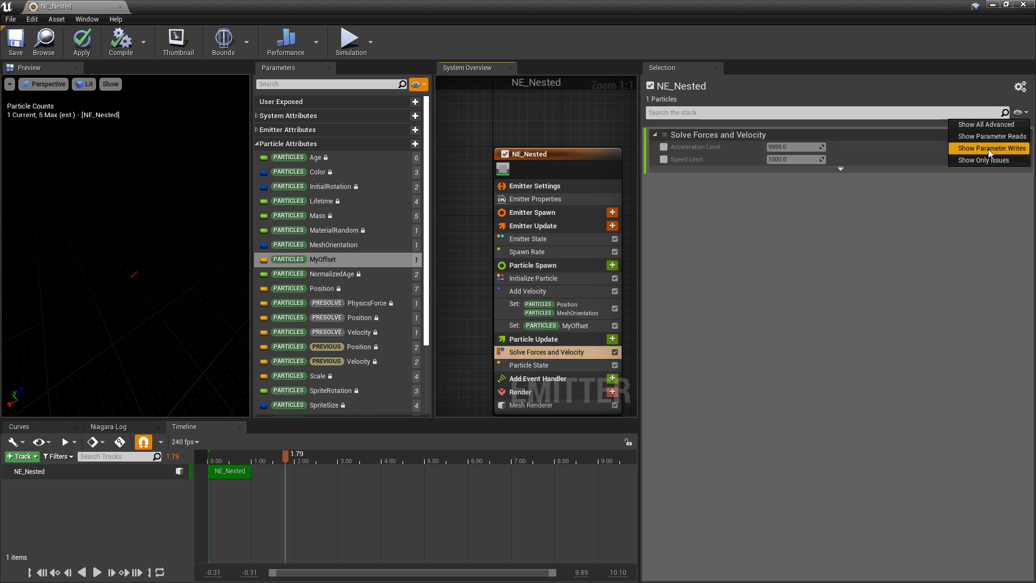
pyautogui.click(993, 147)
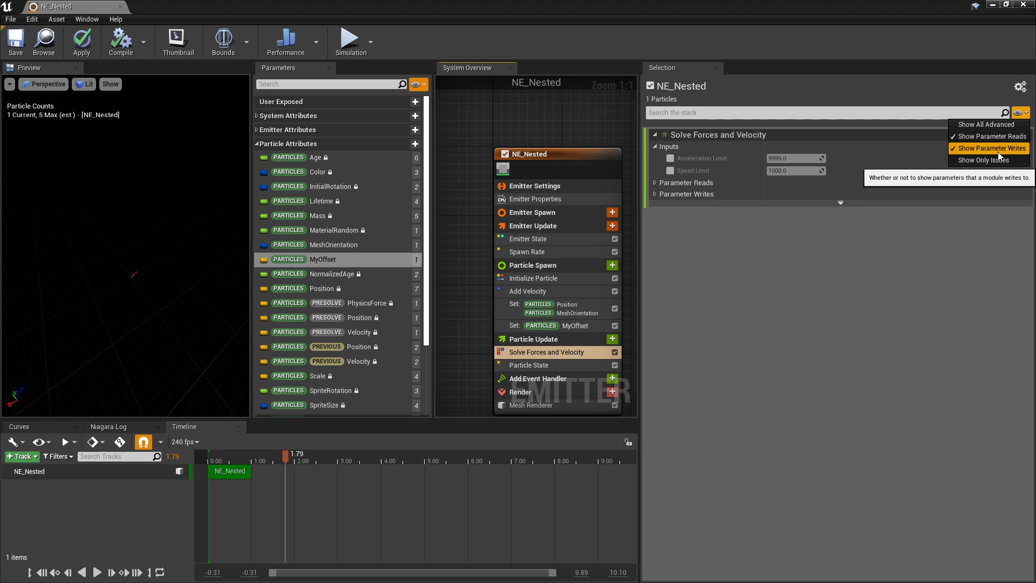
pyautogui.click(655, 183)
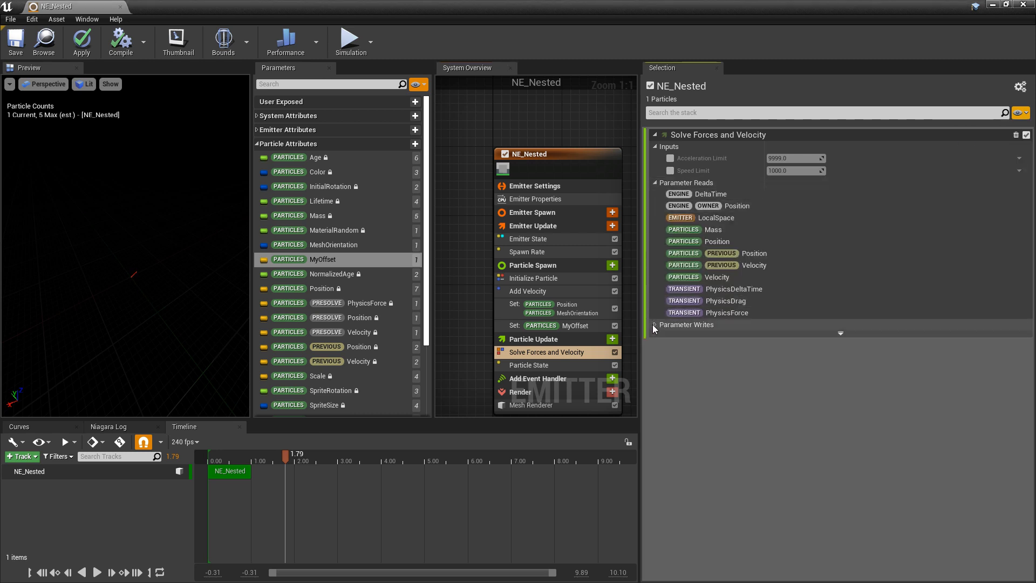
pyautogui.click(655, 325)
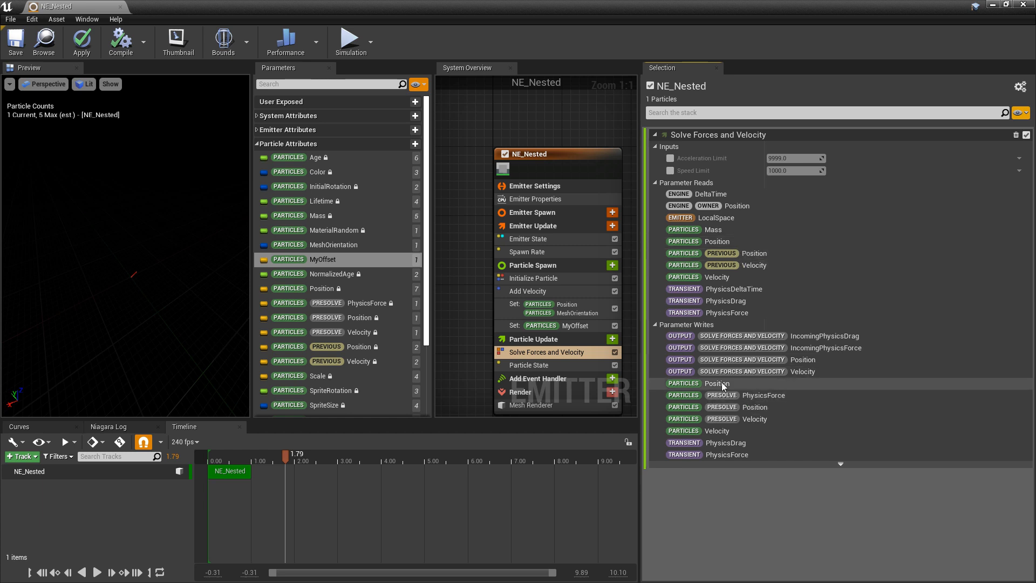
pyautogui.moveTo(717, 383)
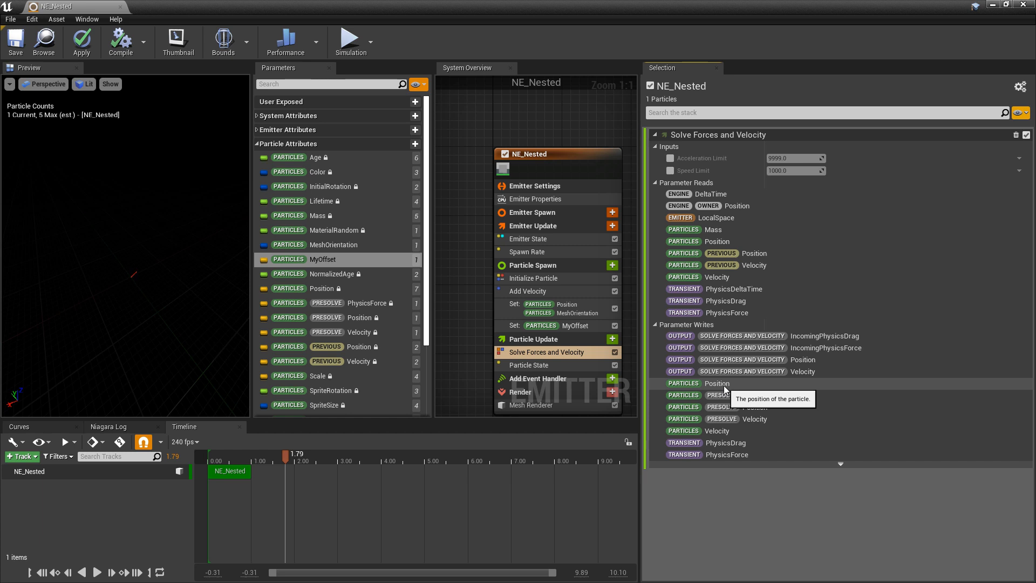
pyautogui.click(555, 325)
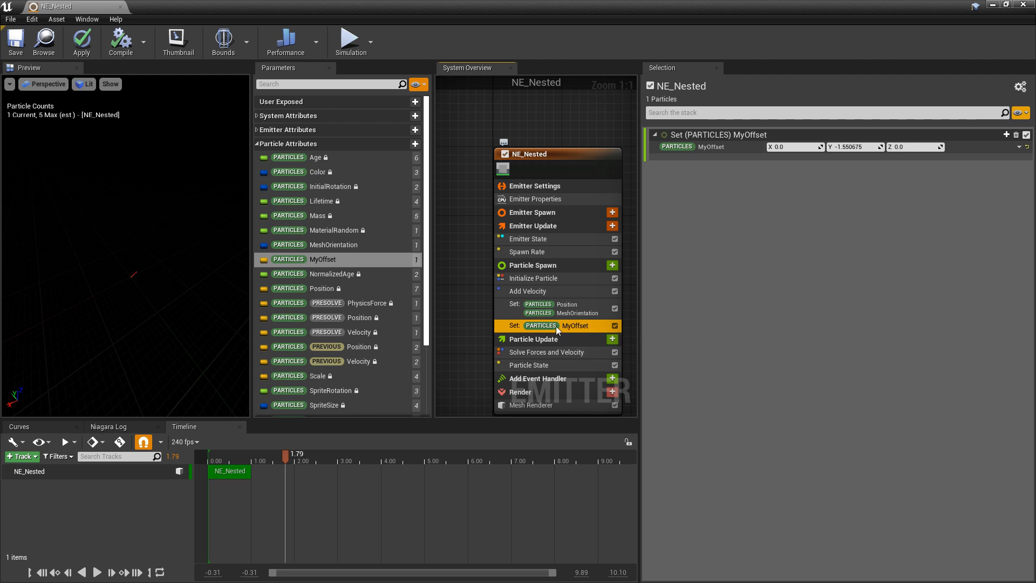
# Make MyOffset an Add Vector expression with input A linked to Particles Position.
pyautogui.click(1020, 147)
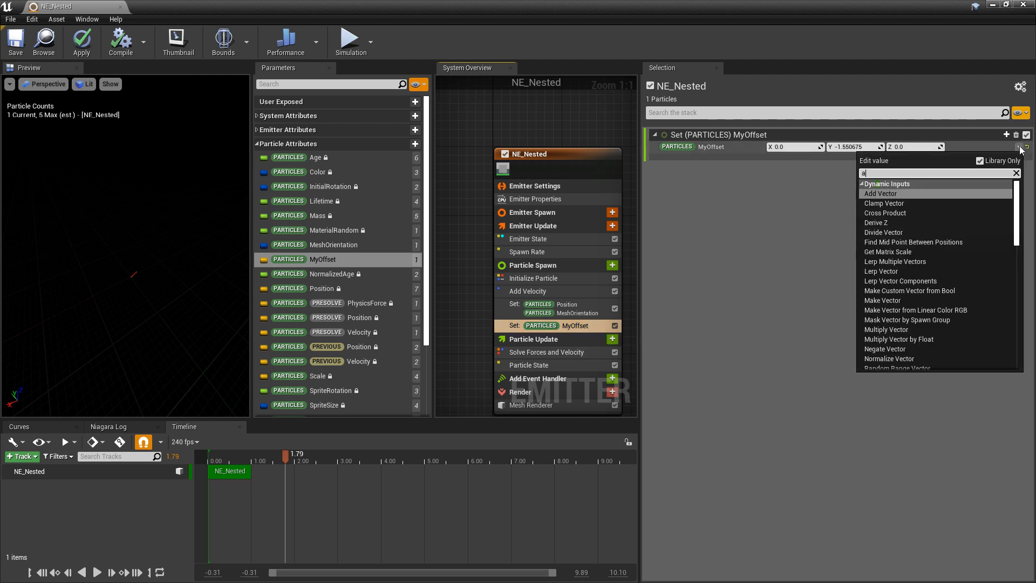
pyautogui.click(880, 193)
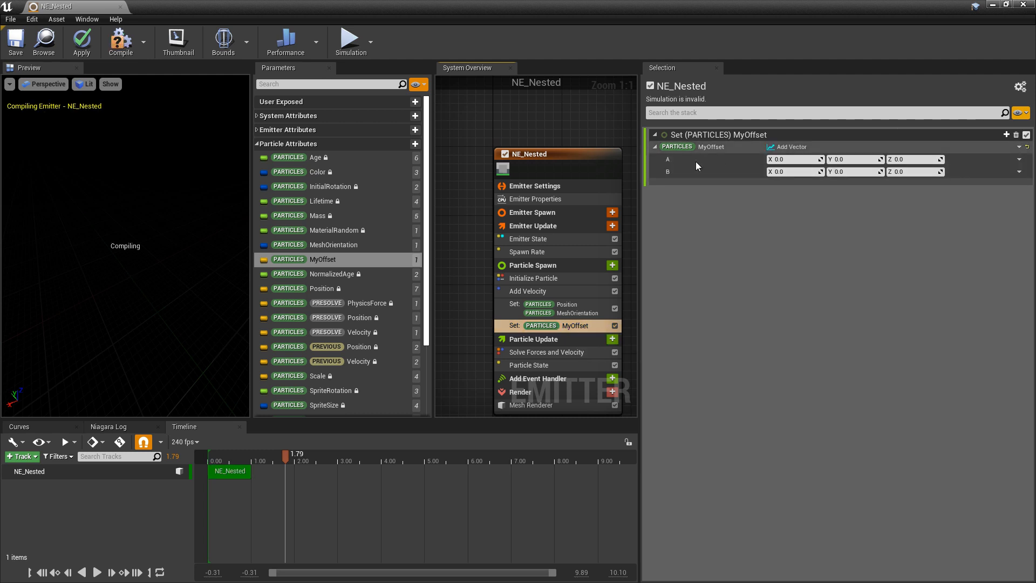
pyautogui.click(1020, 158)
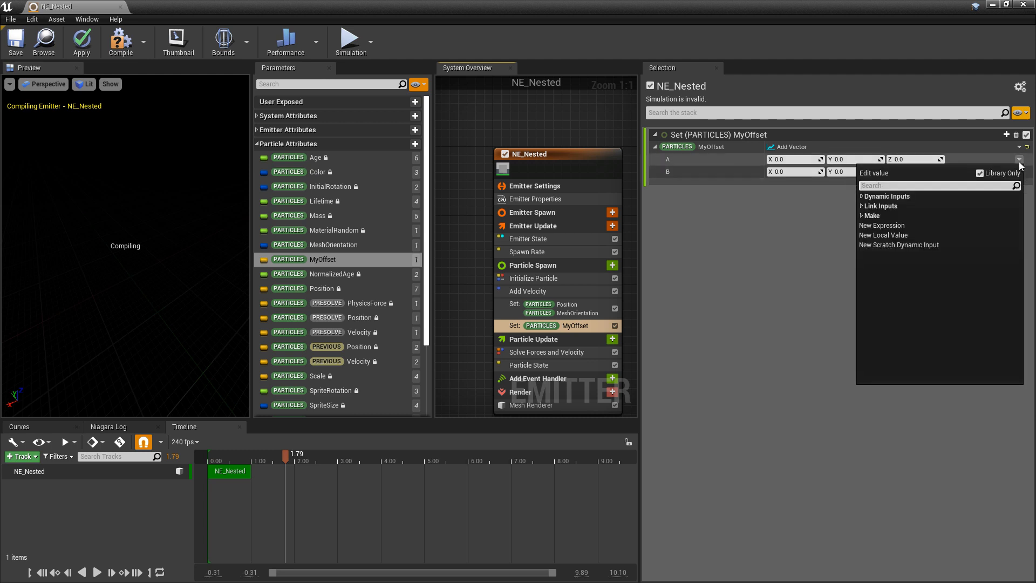
pyautogui.write('posi')
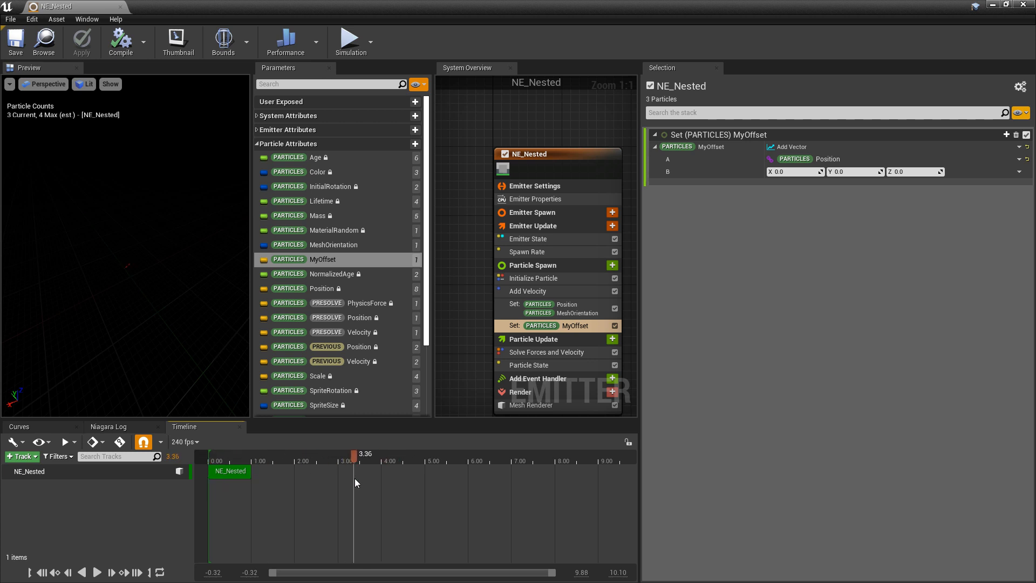
pyautogui.moveTo(581, 312)
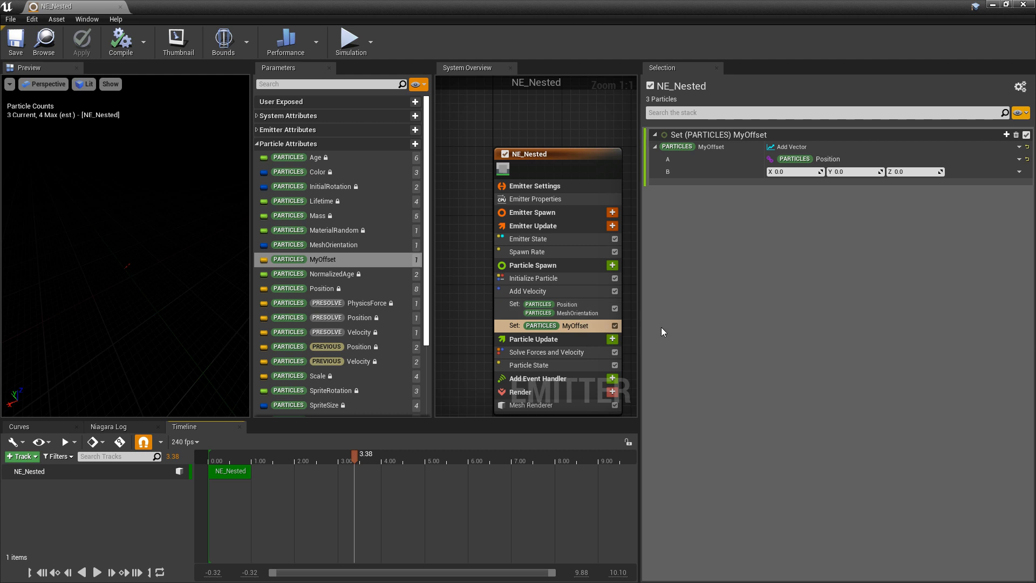
pyautogui.moveTo(576, 277)
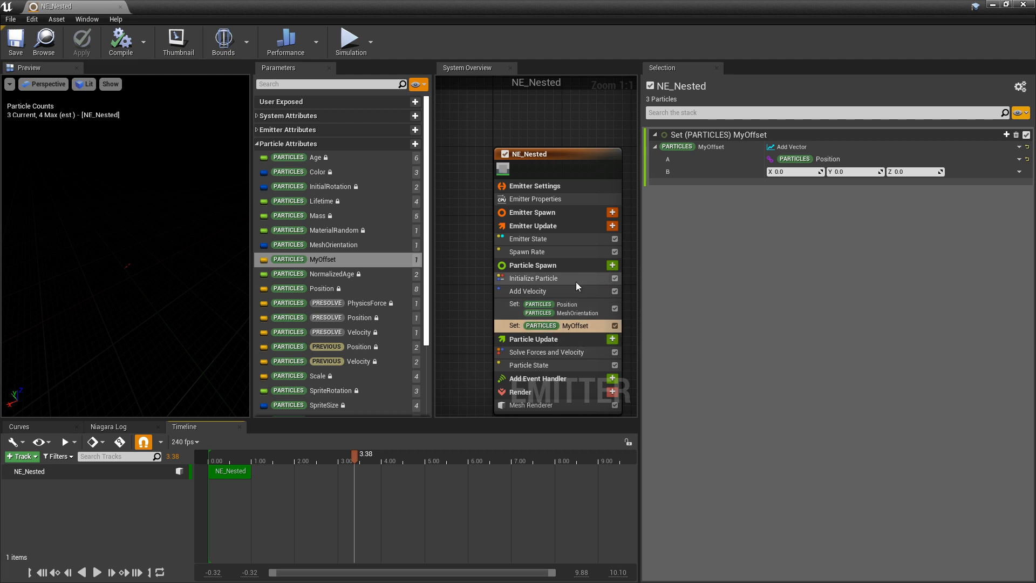
pyautogui.moveTo(786, 165)
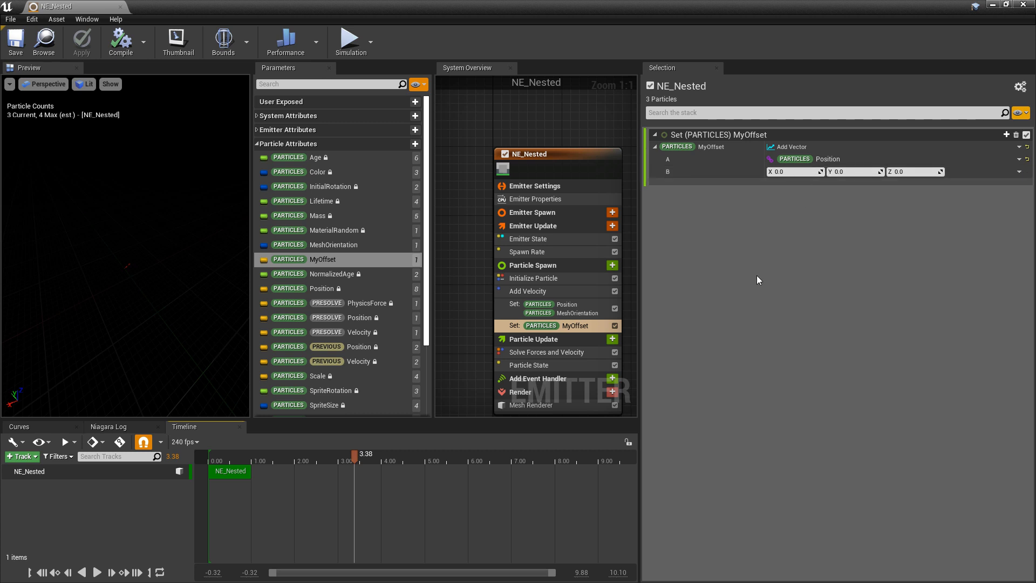
pyautogui.moveTo(541, 324)
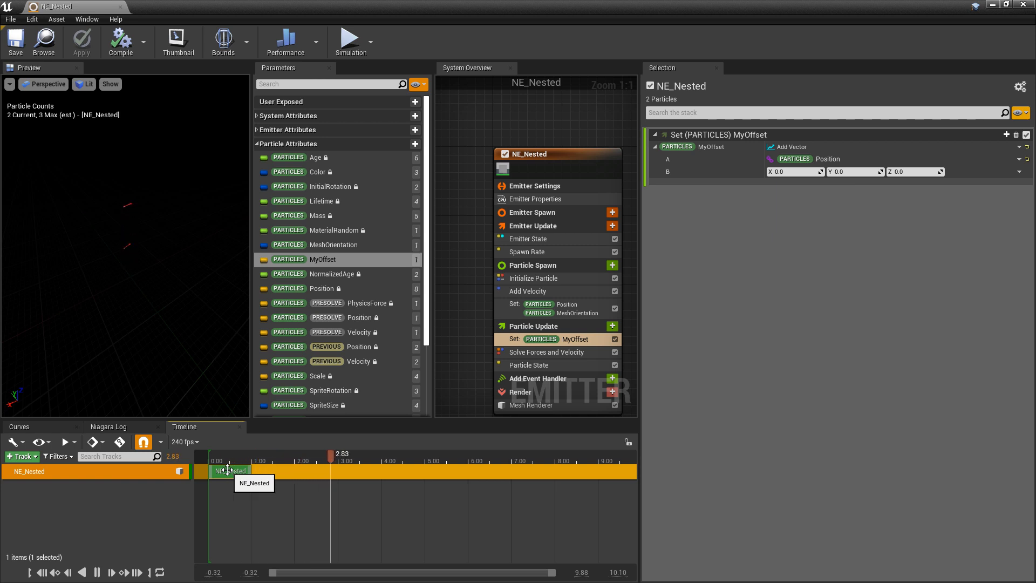
# Enter 56.417294 as the Y value for input B of the MyOffset Add Vector.
pyautogui.write('56.417294')
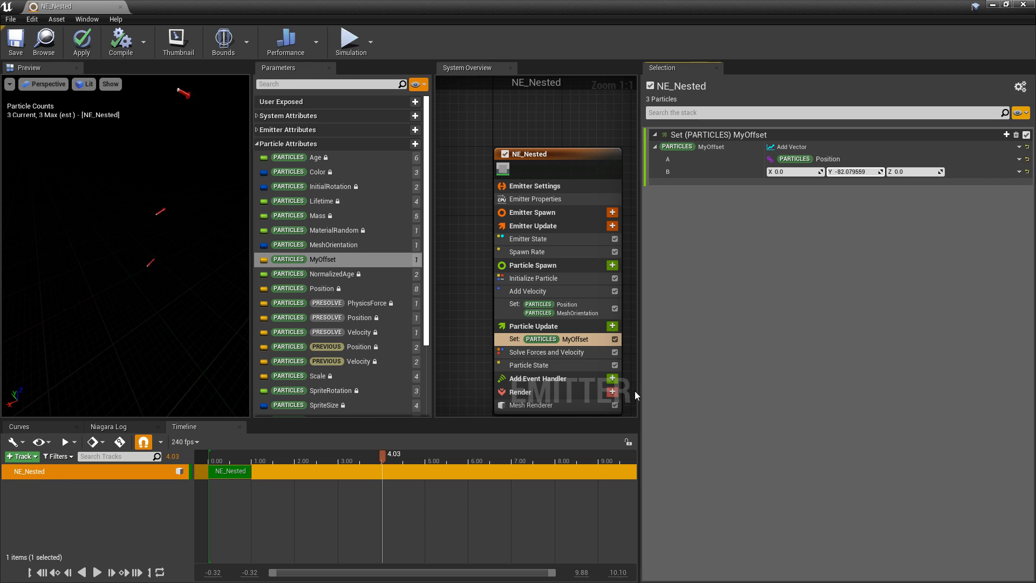
pyautogui.moveTo(551, 410)
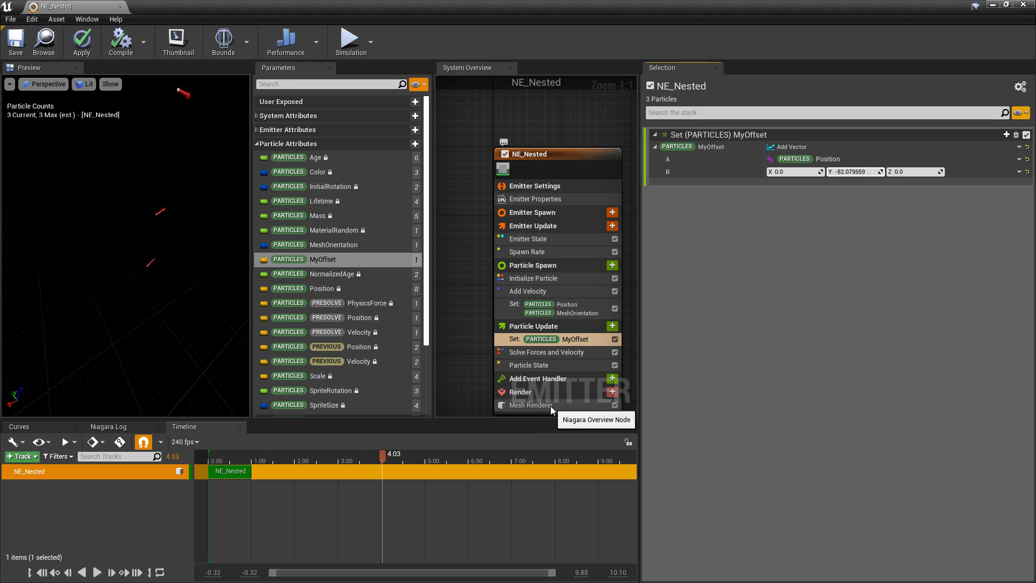
# Reset the Mesh Renderer position binding to Position and add a Sprite Renderer.
pyautogui.click(531, 404)
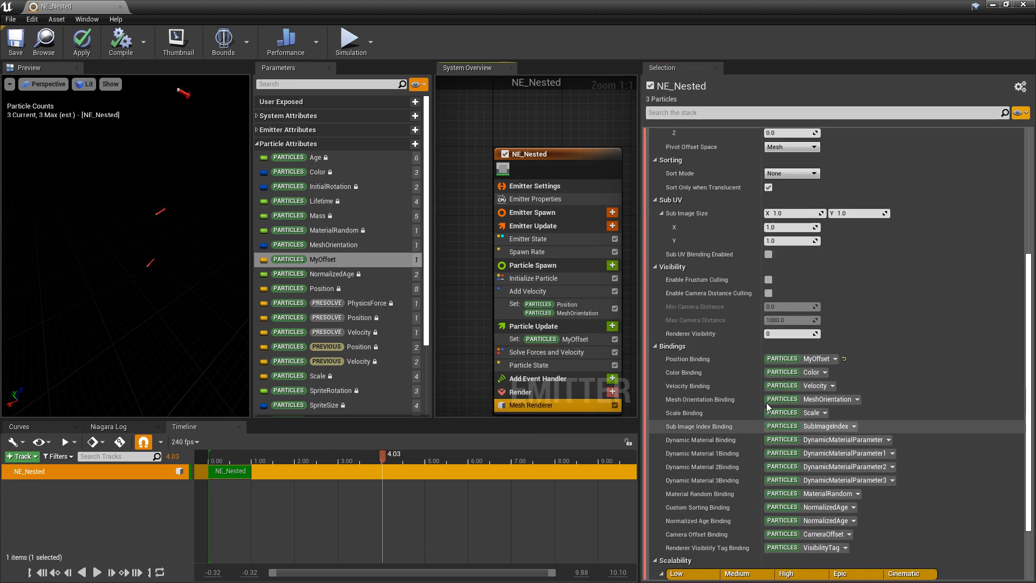
pyautogui.click(829, 373)
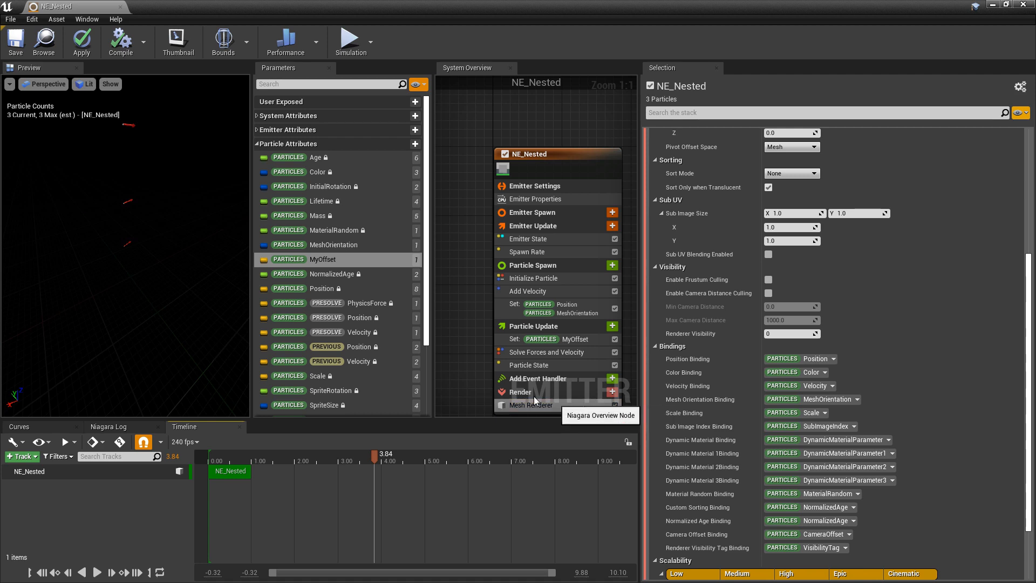
pyautogui.click(610, 392)
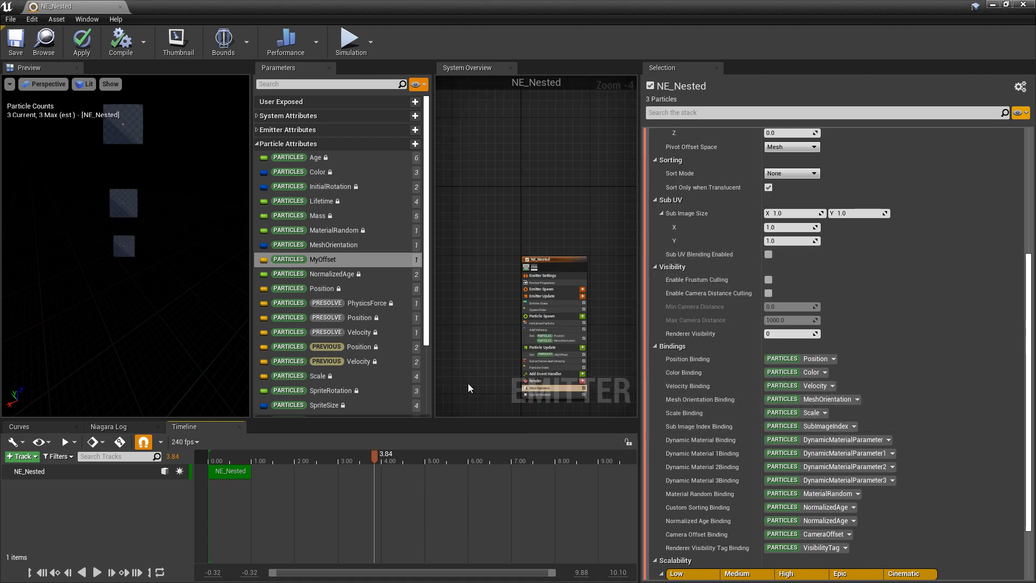
# Bind the Sprite Renderer position to Particles MyOffset, then review the Mesh Renderer.
pyautogui.scroll(-3)
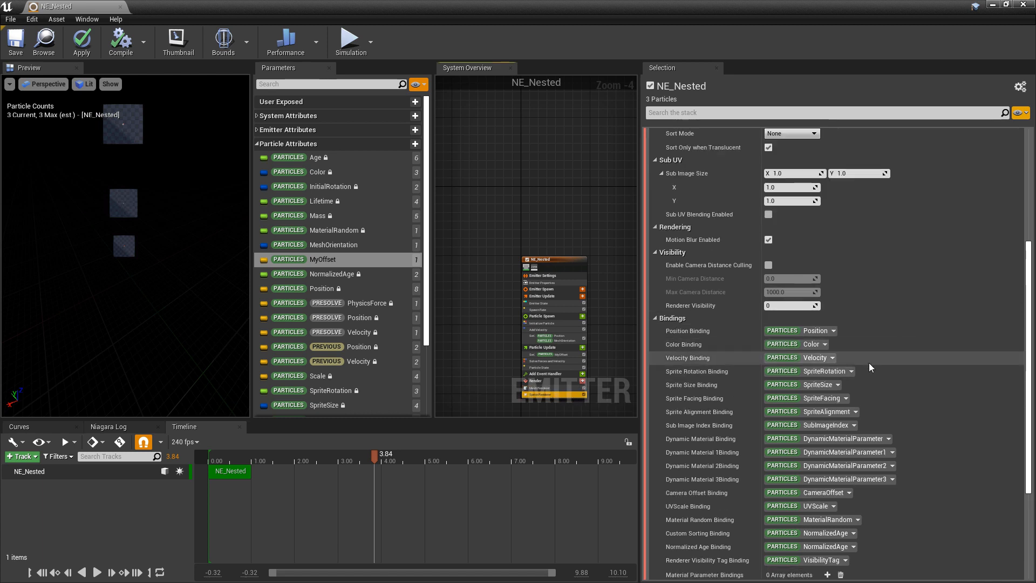
pyautogui.moveTo(810, 336)
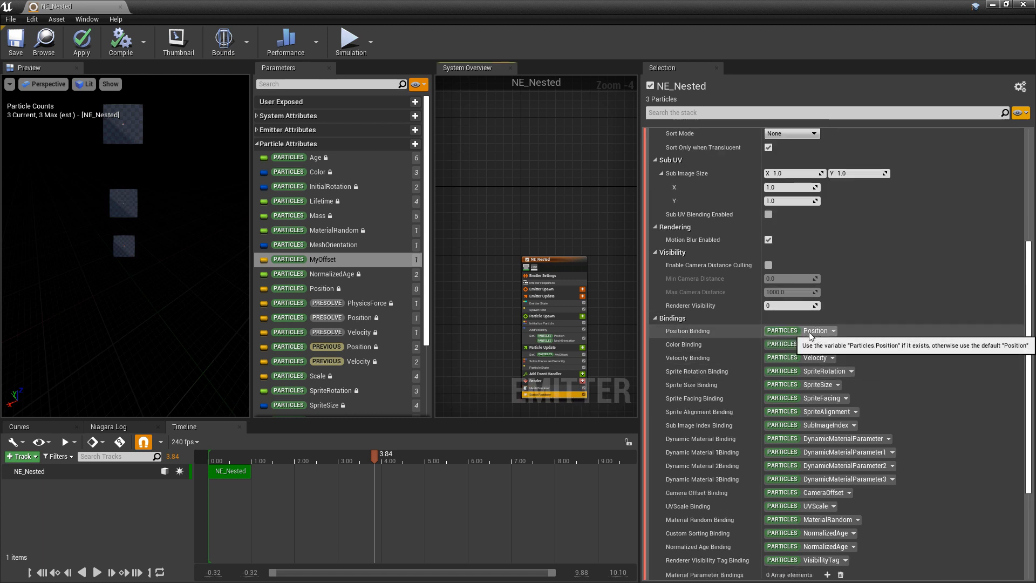
pyautogui.click(819, 331)
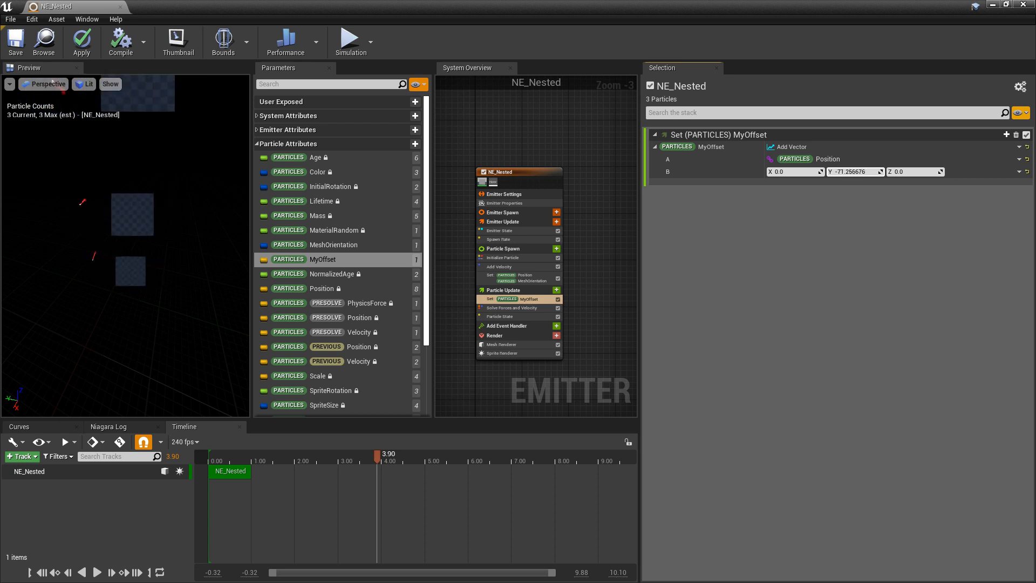
pyautogui.click(502, 344)
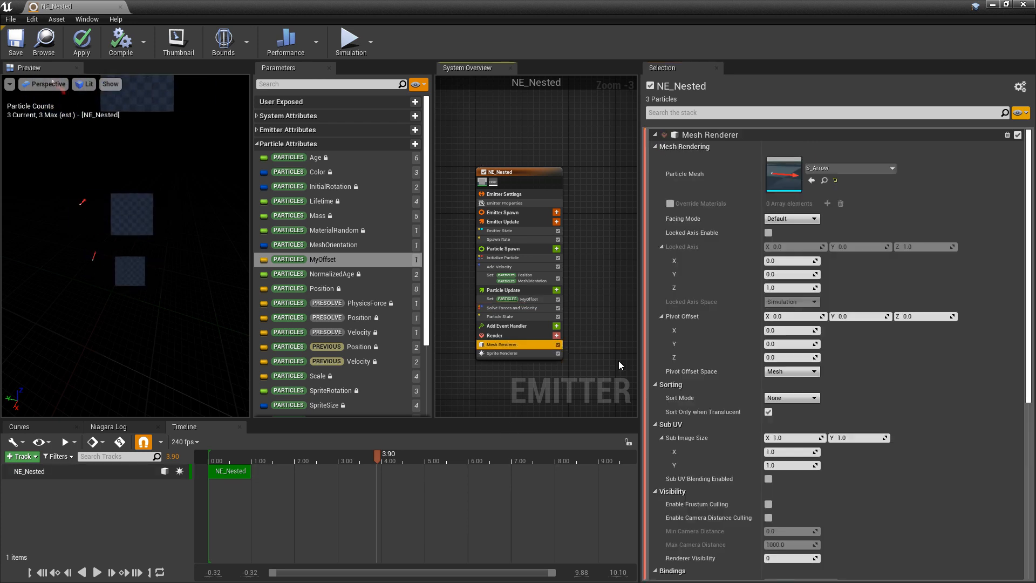